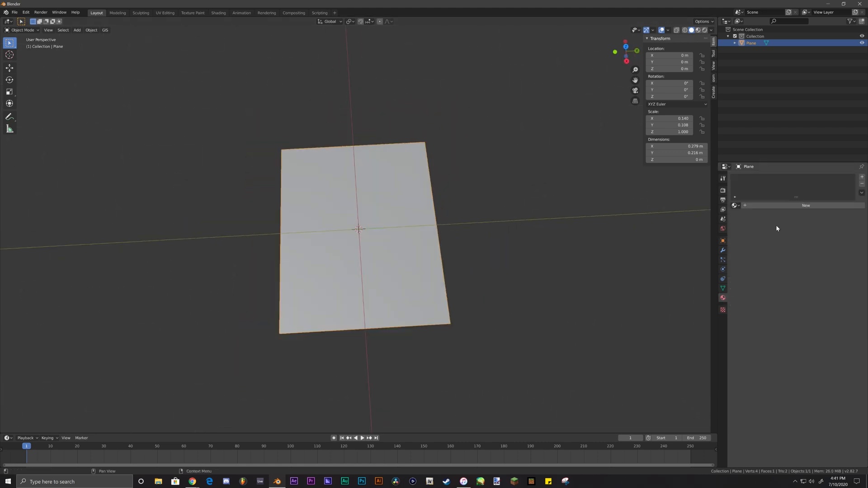
mouse_move(776, 205)
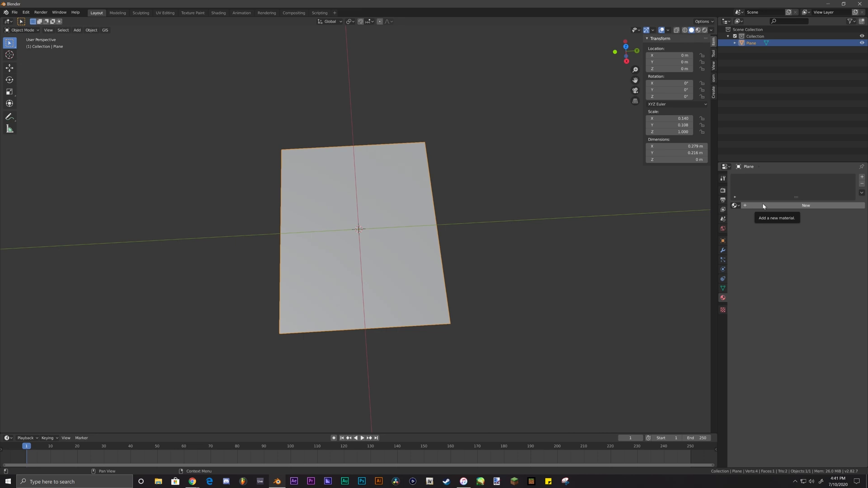
Step: Add a new material to the paper plane with the confidential-document image as its Base Color texture
click(806, 205)
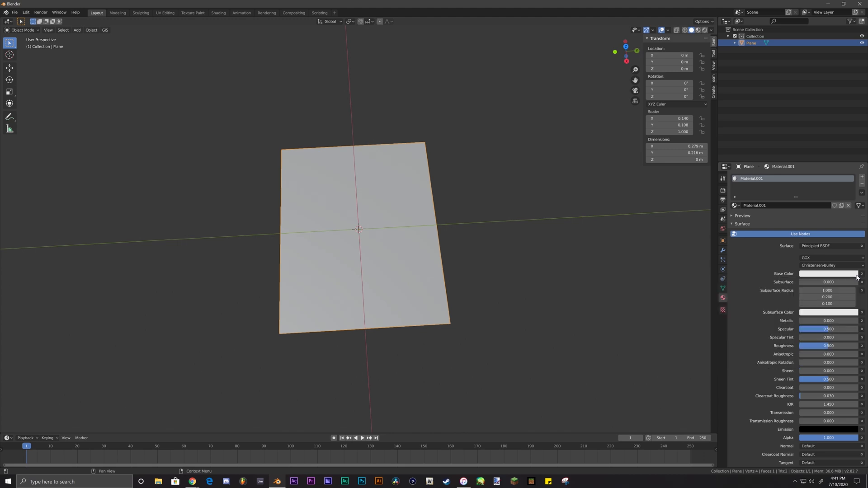
click(862, 273)
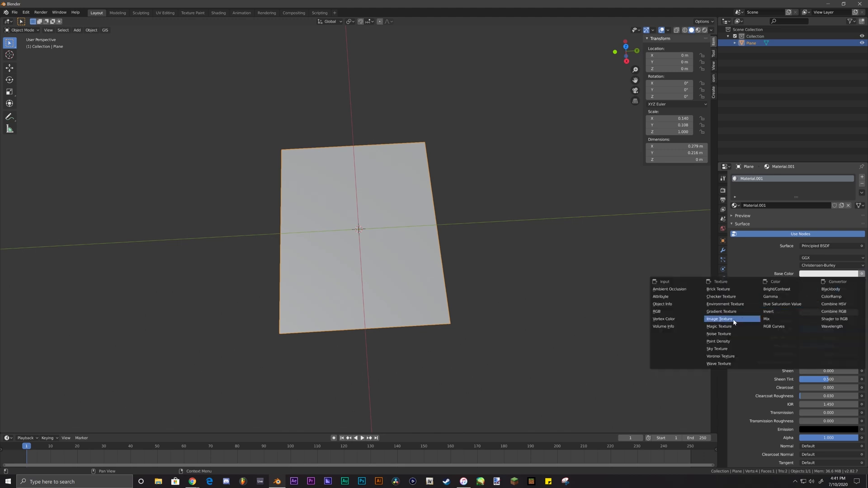
click(722, 319)
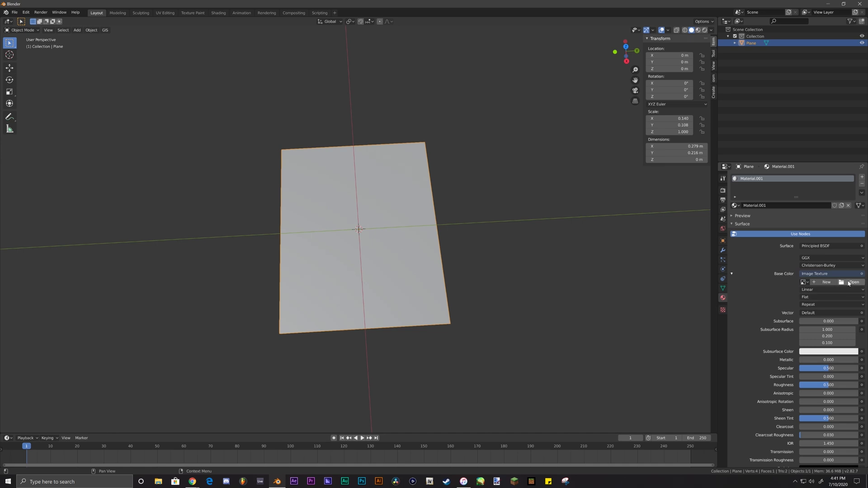
click(854, 282)
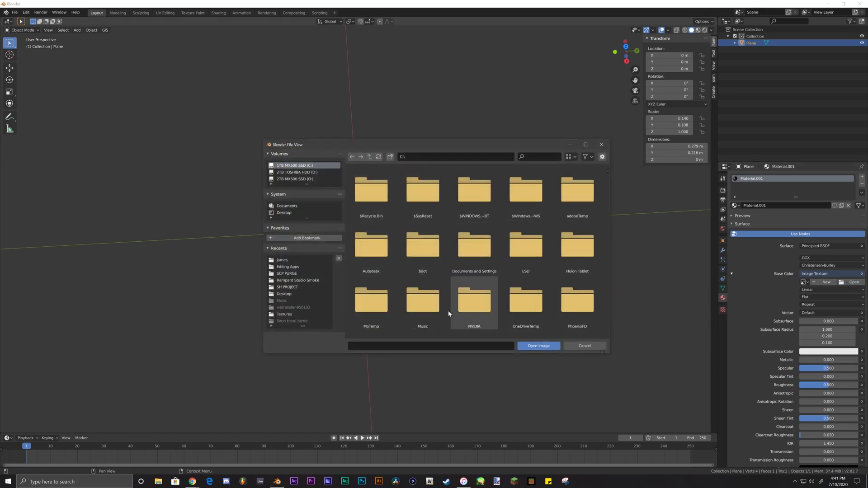
click(287, 266)
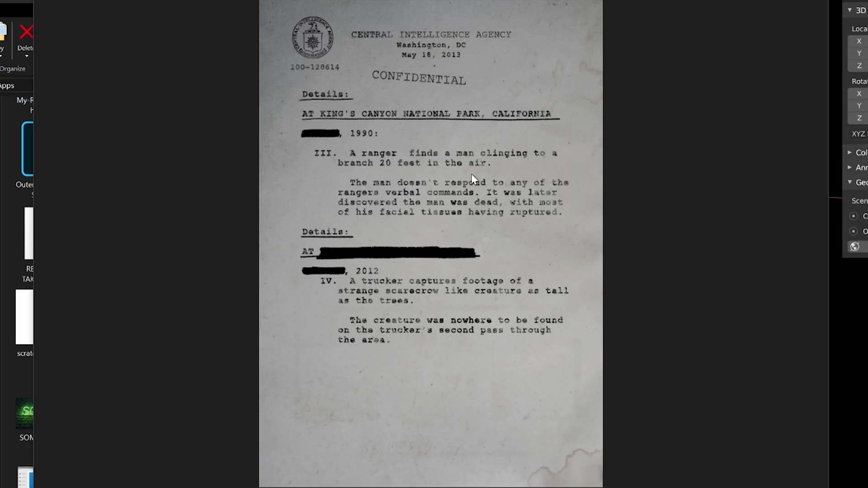
mouse_move(473, 309)
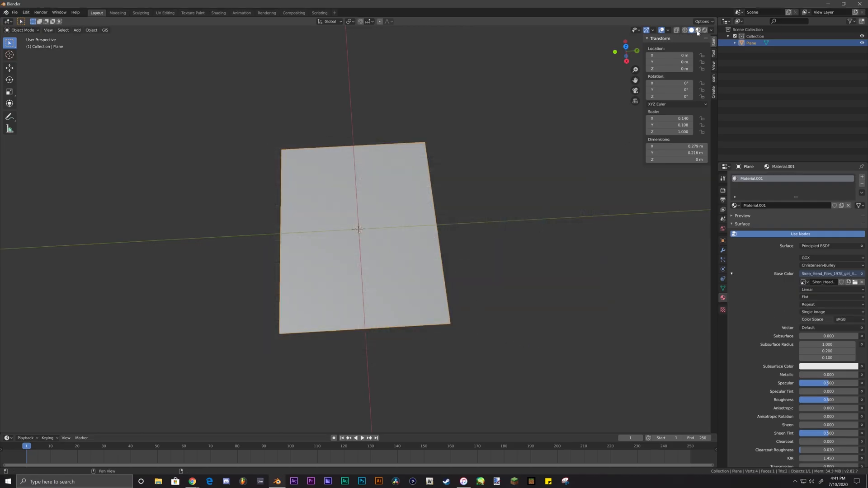
Step: Switch viewport shading to Material Preview so the document texture shows on the plane
click(697, 30)
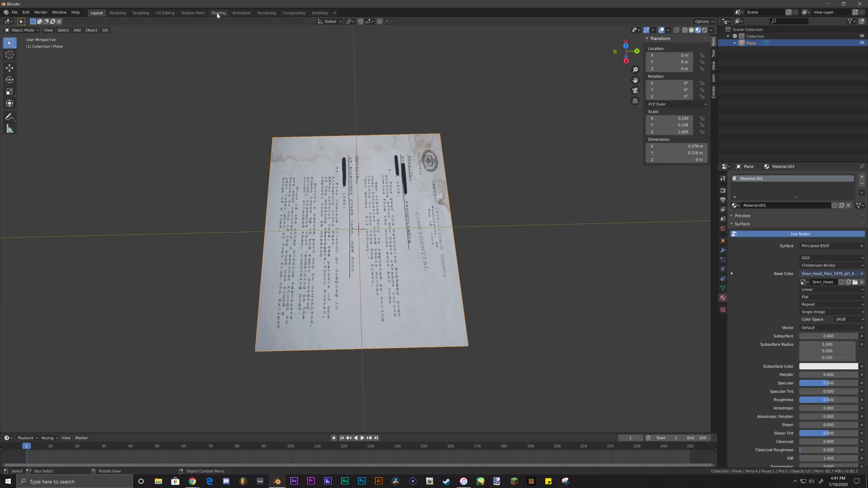
mouse_move(218, 13)
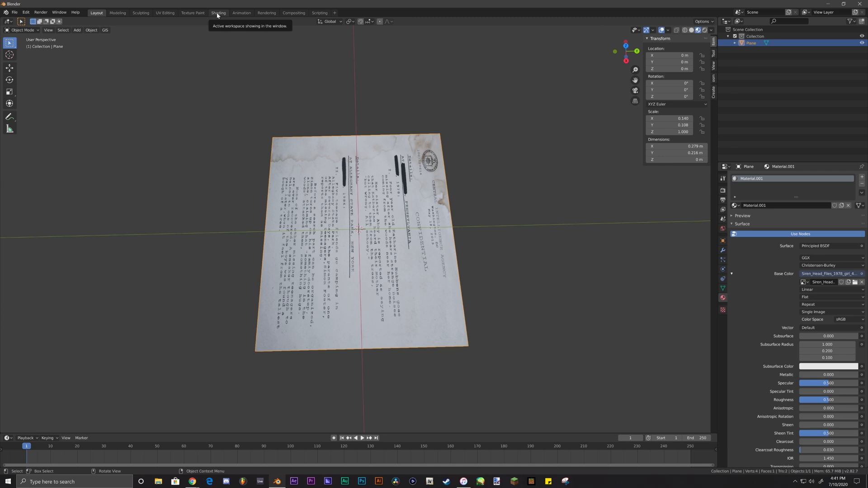
Step: Enter the UV Editing workspace to orient the document texture upright in portrait proportions
click(165, 11)
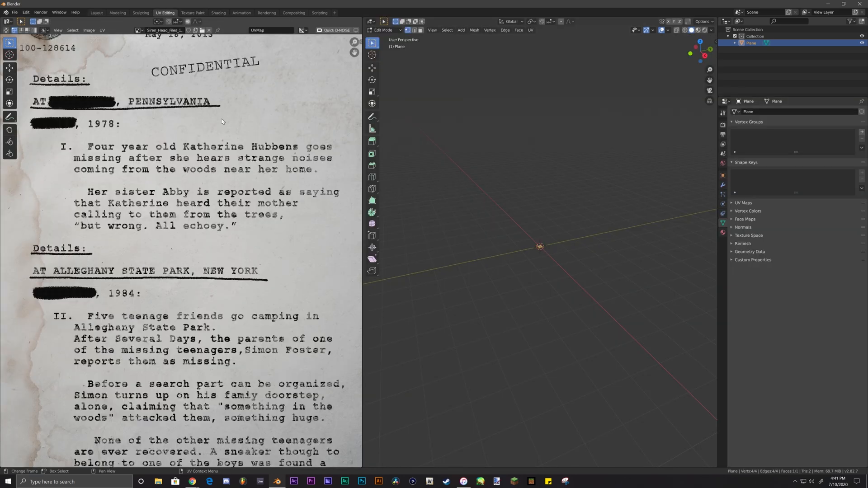
scroll(down, 3)
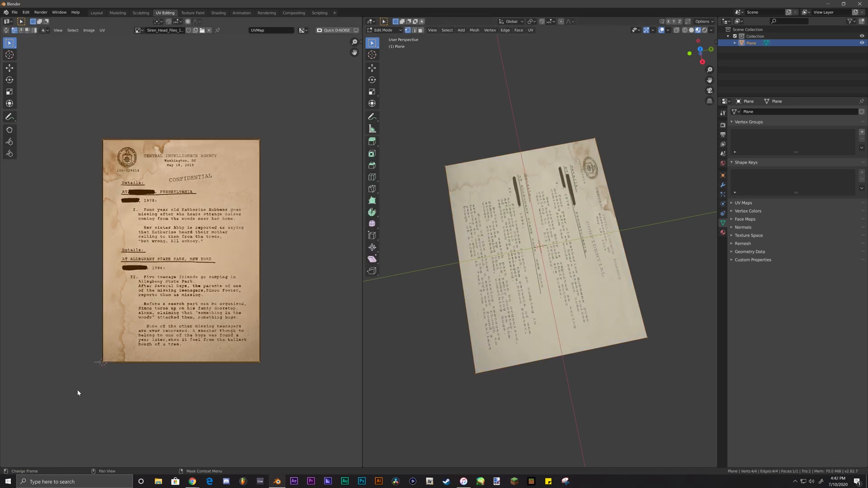
mouse_move(263, 327)
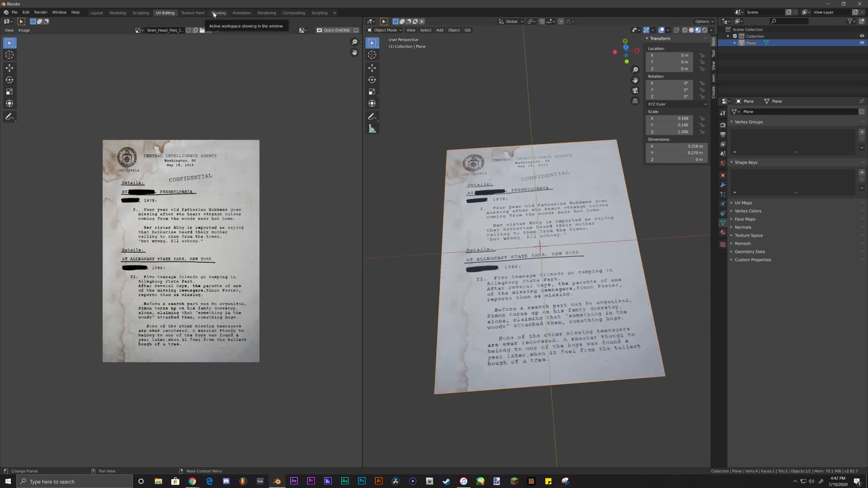
Step: In the Shading workspace with rendered lighting preview, add a point light to the scene
click(217, 13)
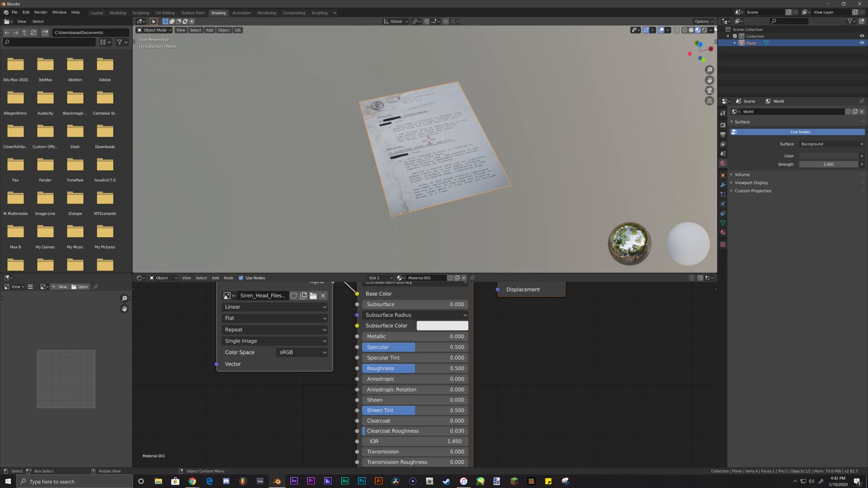
click(713, 29)
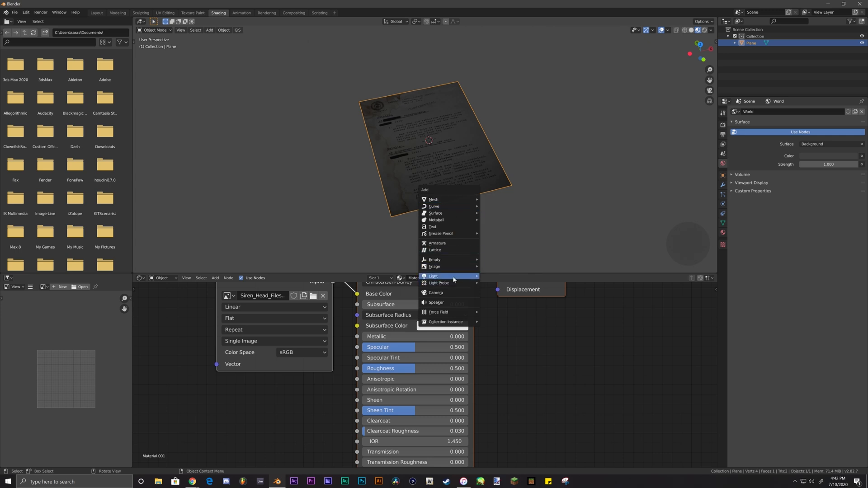
click(433, 276)
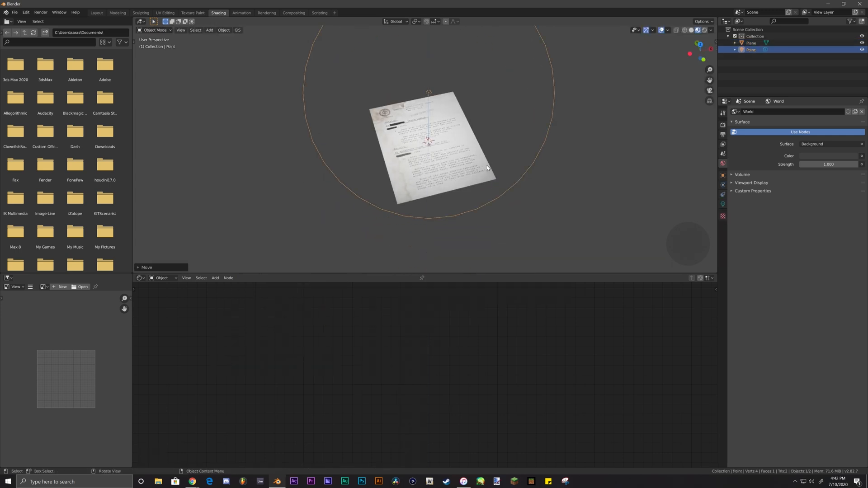
Step: Move the light above the paper and add a Bump node for image-driven embossed detail
key(g)
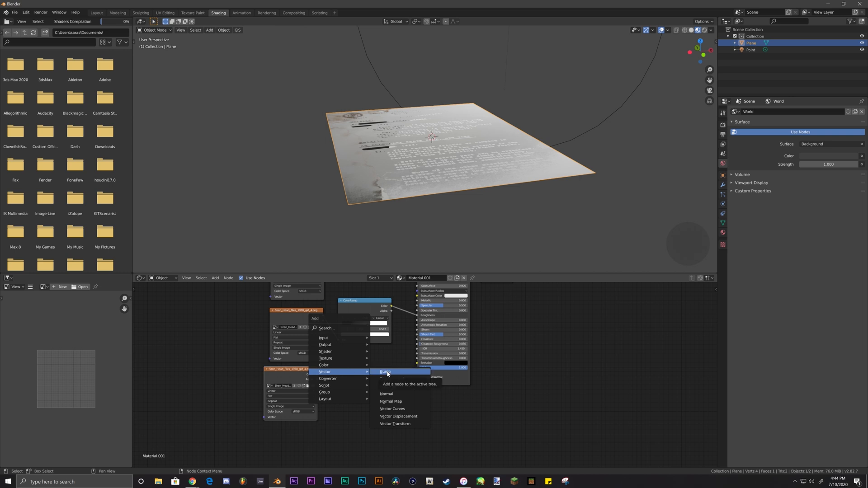
click(386, 372)
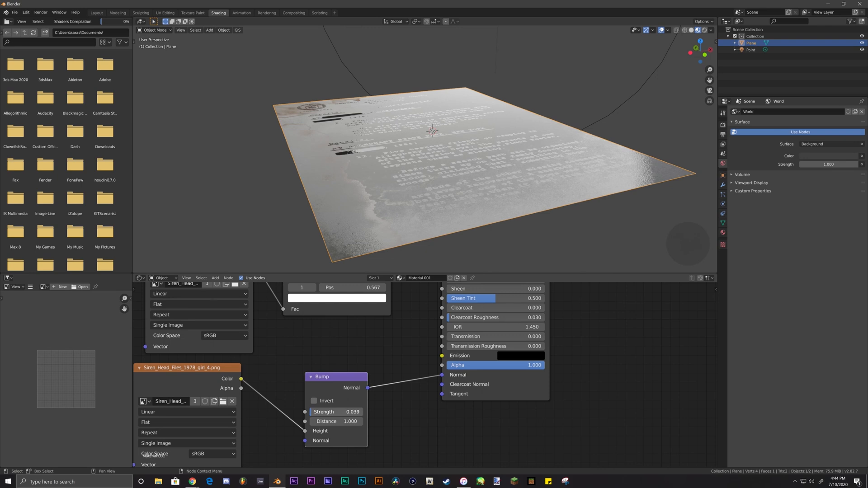
Step: Tint the point light warm orange, review render settings, and select the paper plane
click(751, 50)
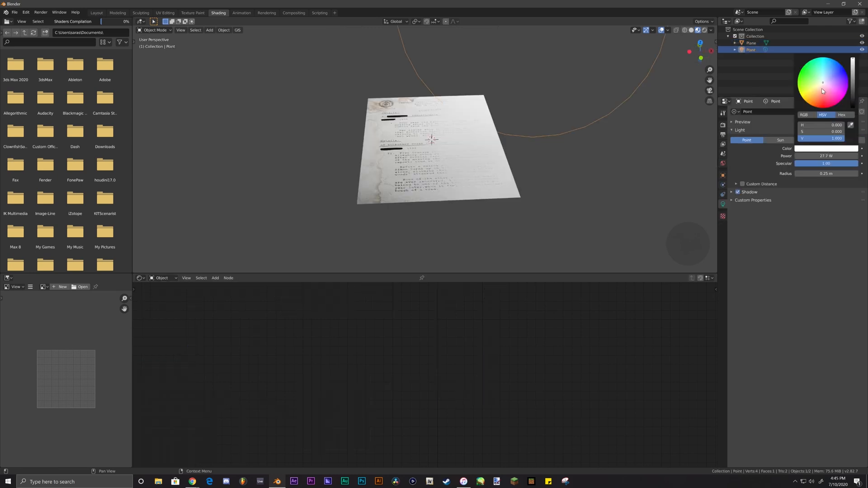
click(823, 83)
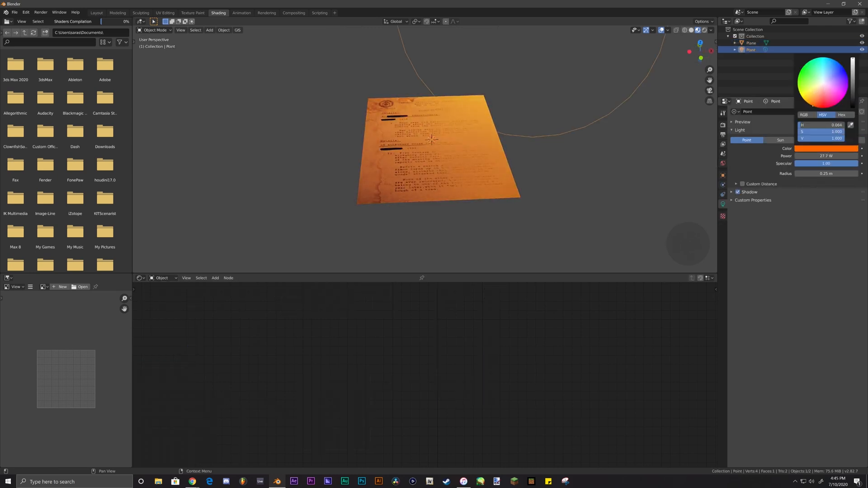
click(722, 164)
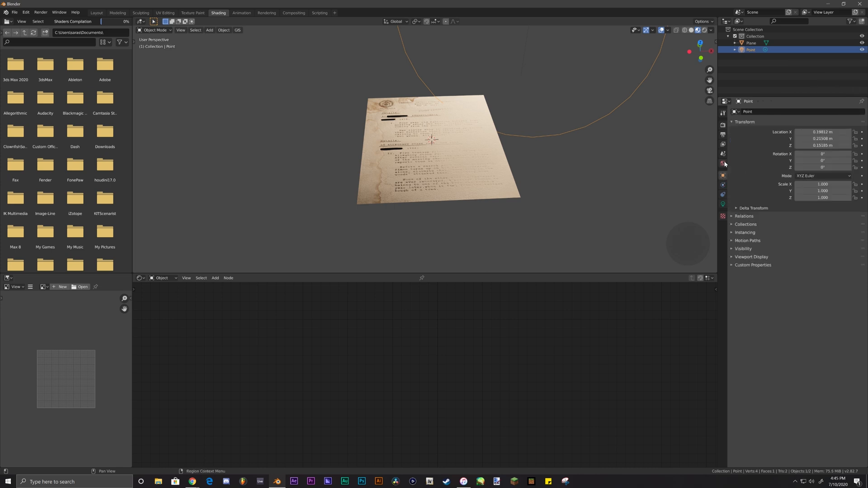
click(723, 163)
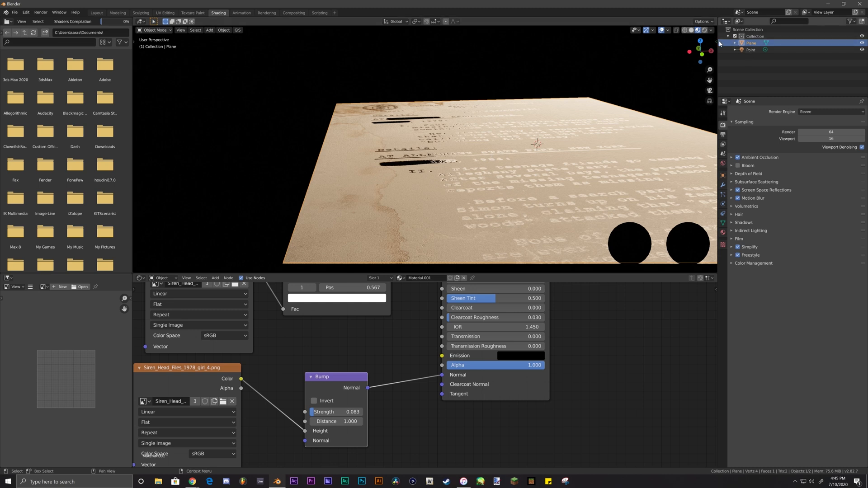
click(714, 53)
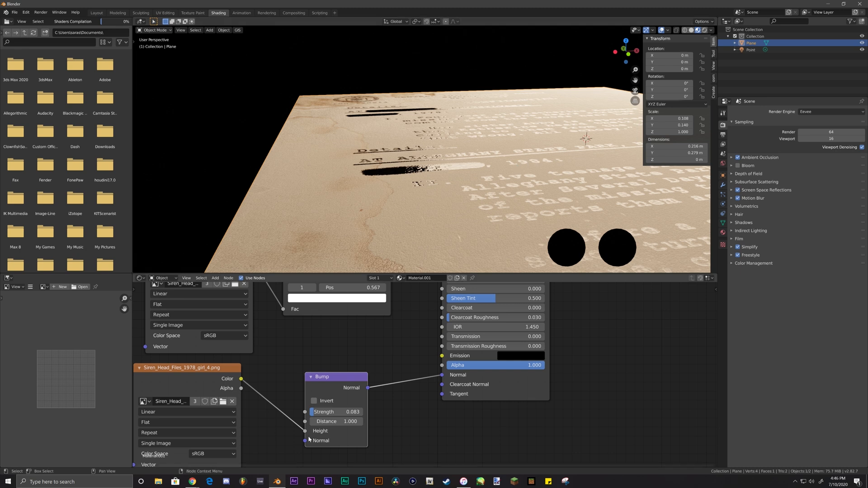
Step: Subdivide and crumple the paper plane, inverting the bump and raising Strength to 0.150
click(314, 400)
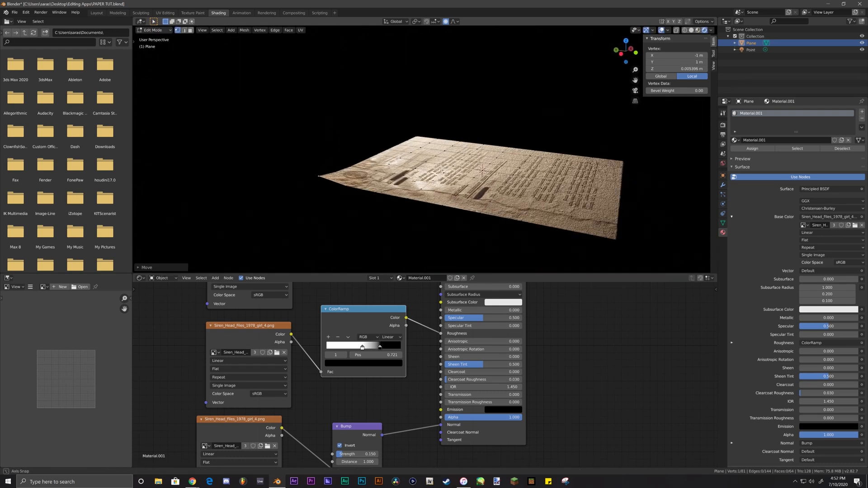
Step: Lift and bend corner vertices with G/Z so one corner of the sheet curls up
key(g)
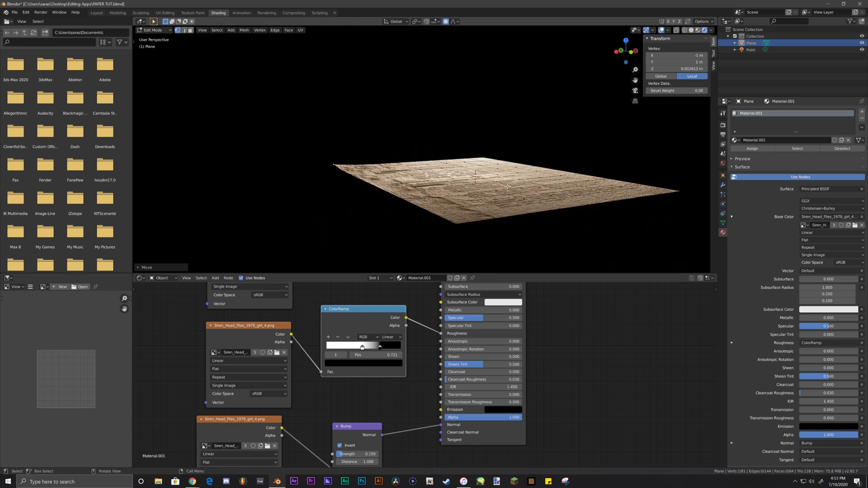
key(g)
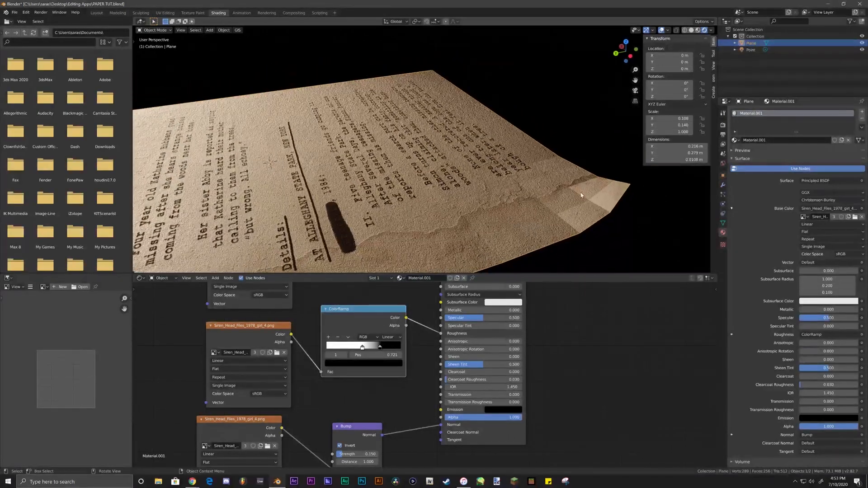
drag(388, 166, 443, 144)
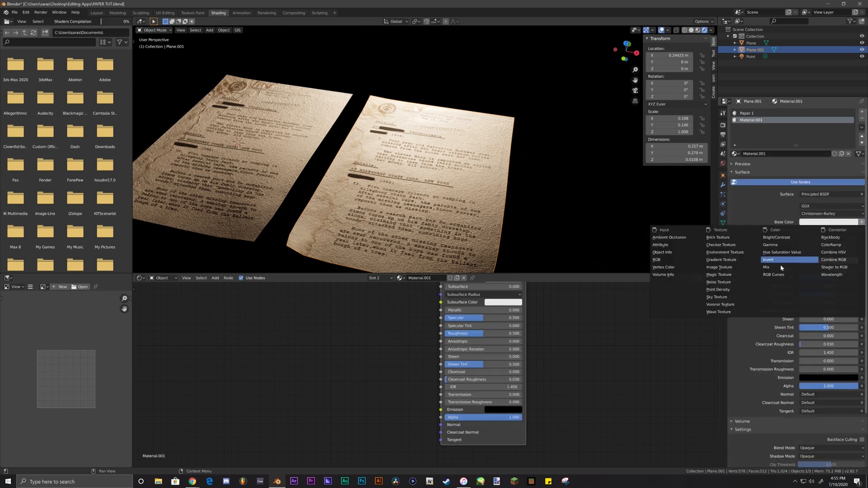
Step: Load Siren_Head_Files_2.png as the second sheet's base colour, then select the first paper
click(721, 260)
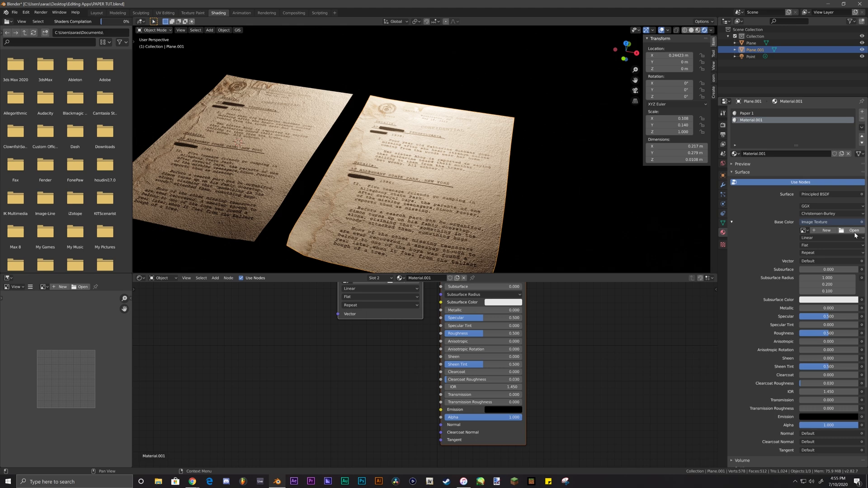
click(853, 231)
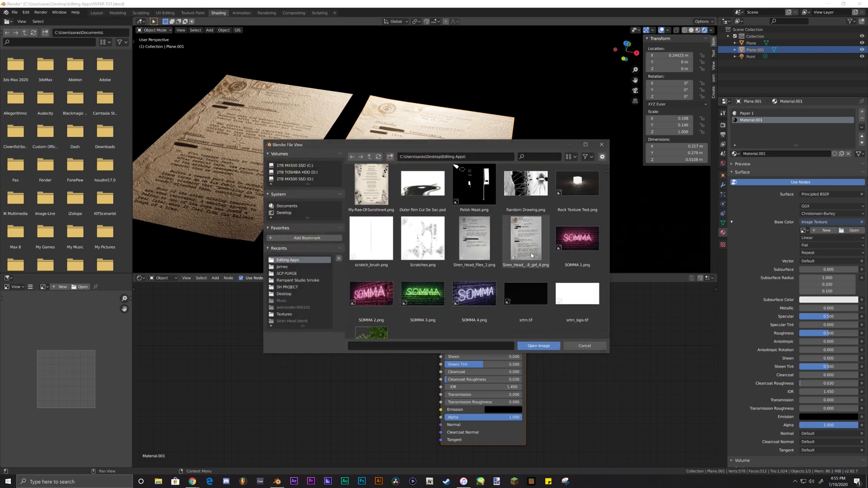
click(473, 239)
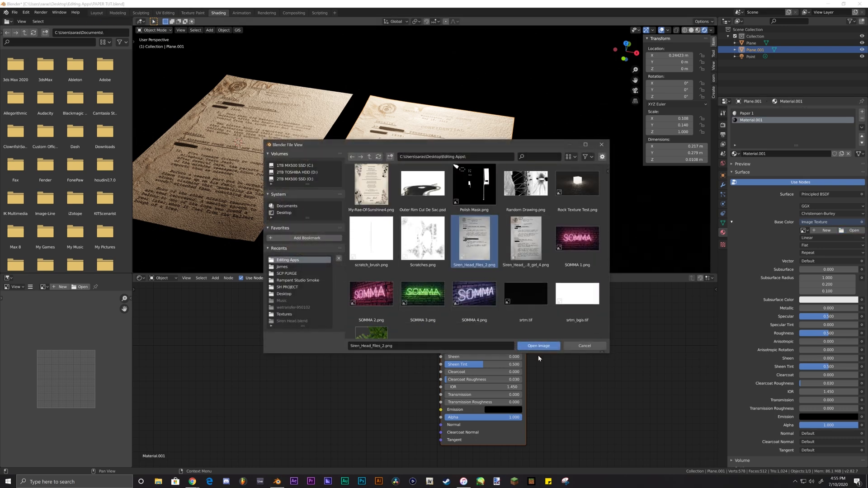
click(537, 346)
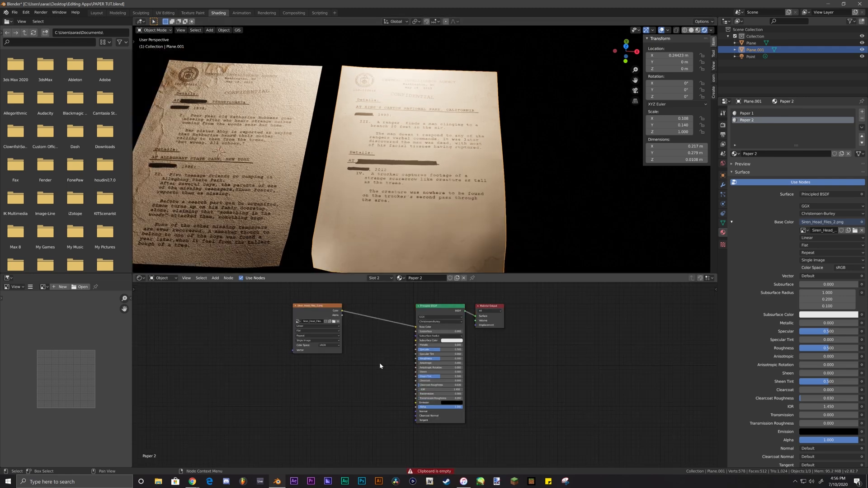
mouse_move(278, 219)
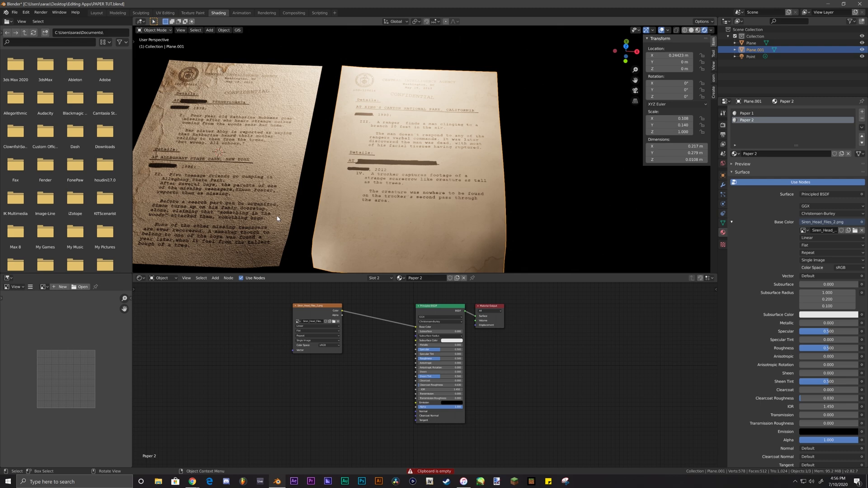
click(751, 43)
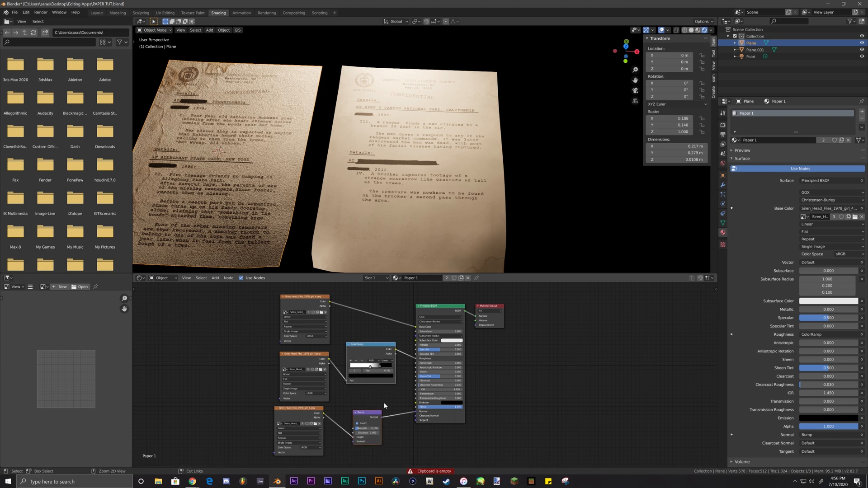
mouse_move(405, 250)
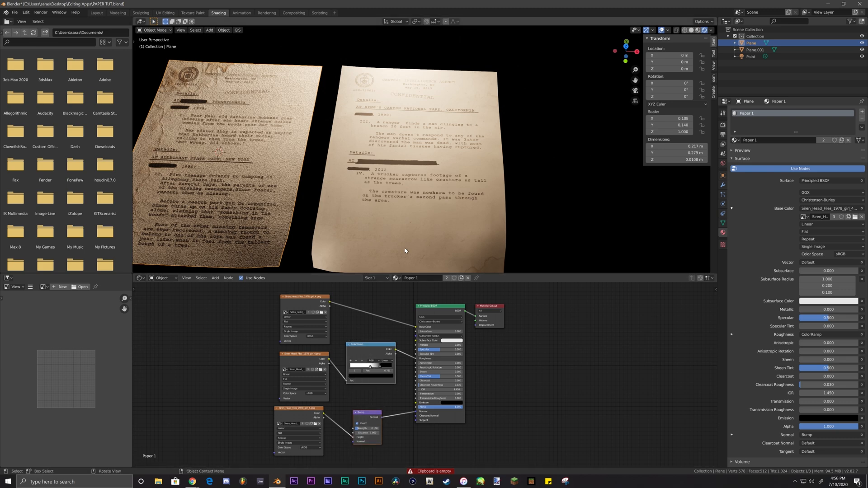
Step: Select the second paper and lift part of it with G, Z to bend it into a gentle curl
click(754, 48)
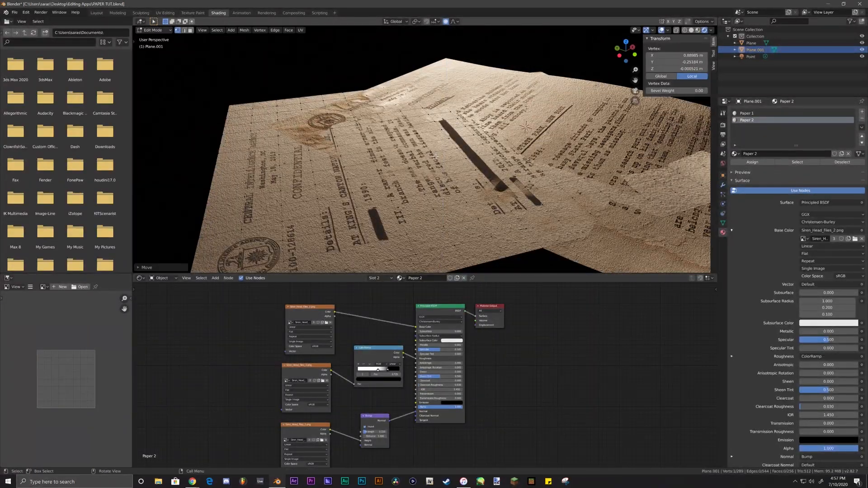
key(g)
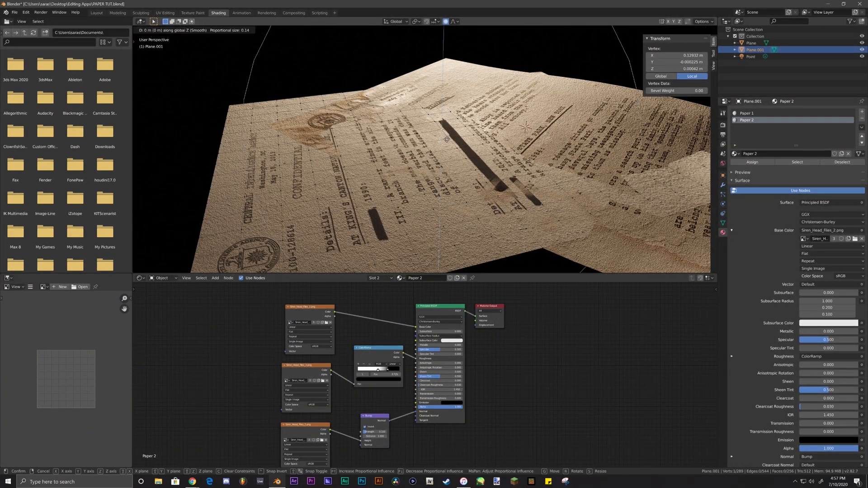
mouse_move(517, 187)
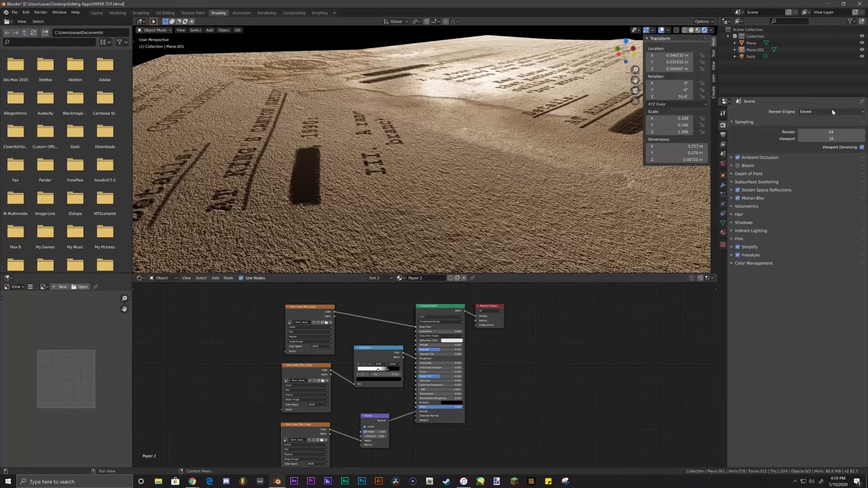
Step: Try Cycles, return to Eevee, then enable the point light's Shadow with soft shadows
click(830, 111)
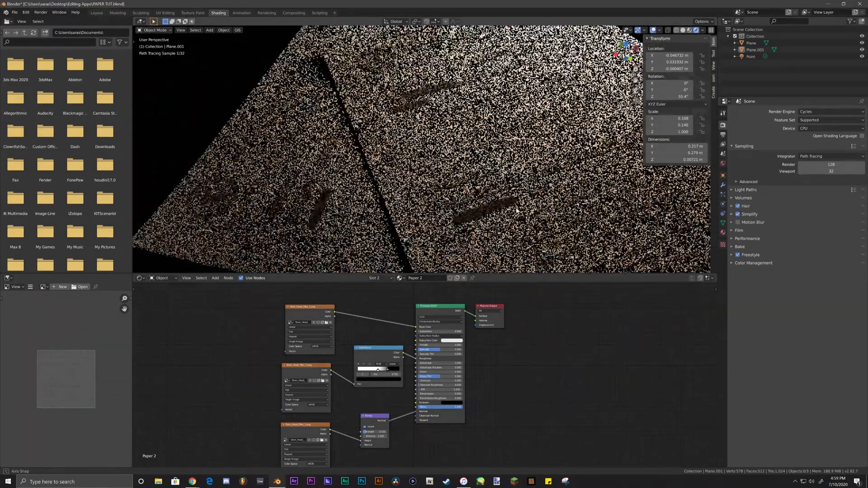
click(830, 111)
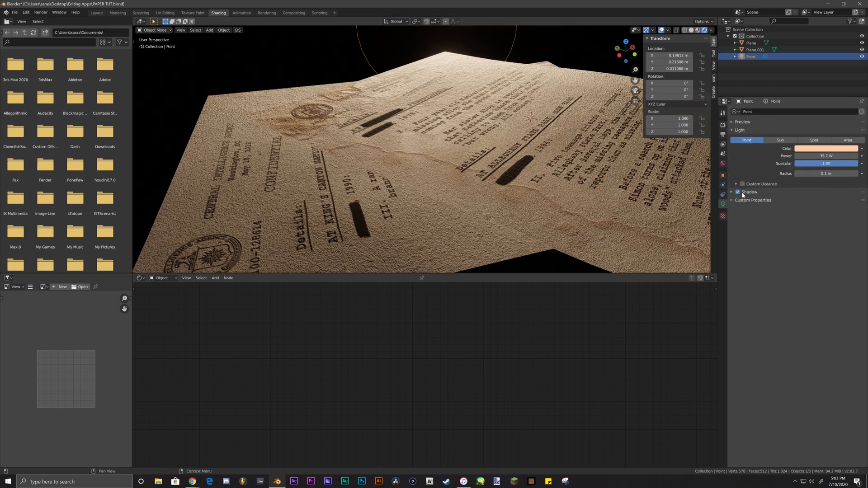
click(749, 192)
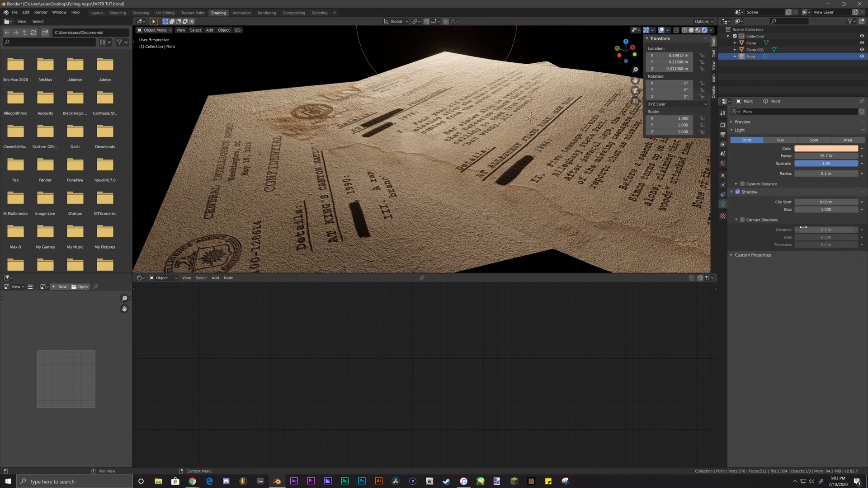
click(742, 220)
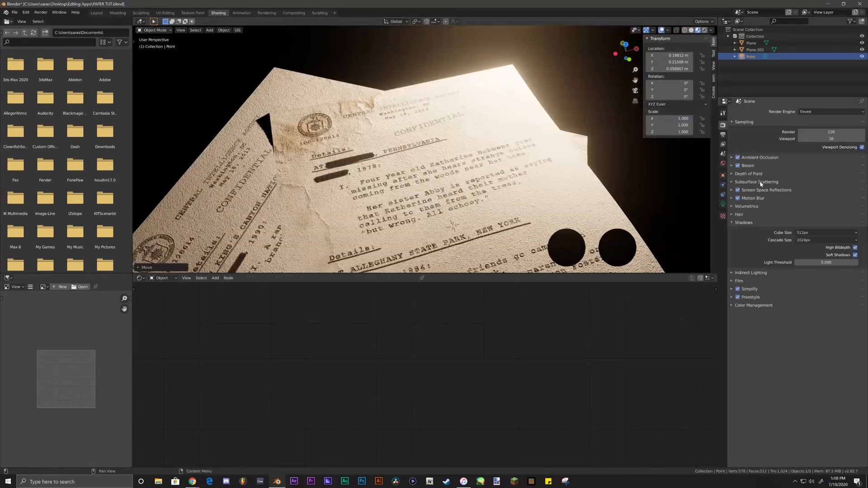
Step: Lift the first paper's vertices along Z with proportional editing to curve its surface
click(731, 166)
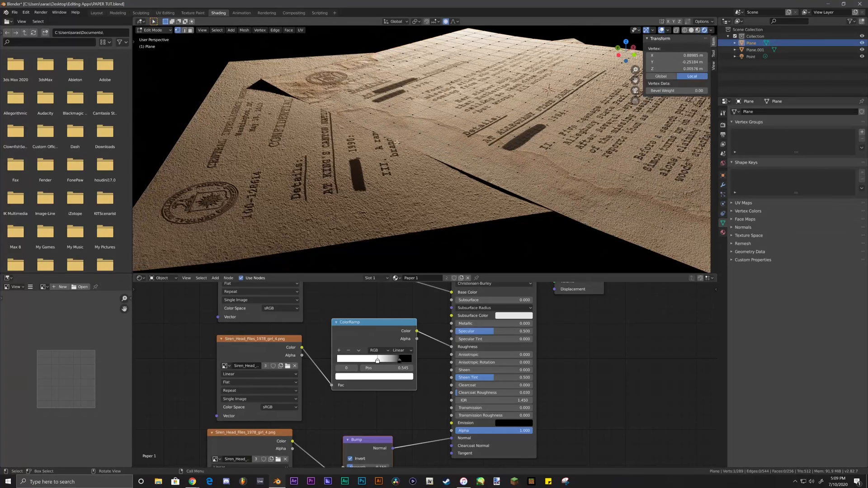
key(g)
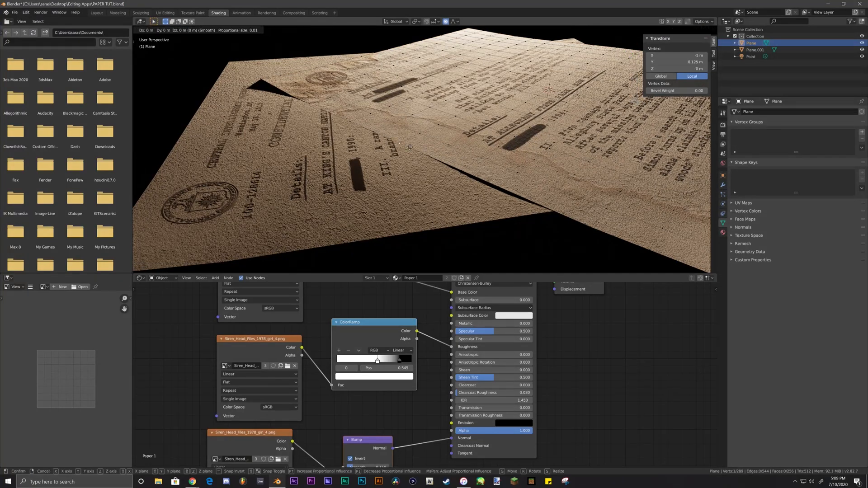
key(z)
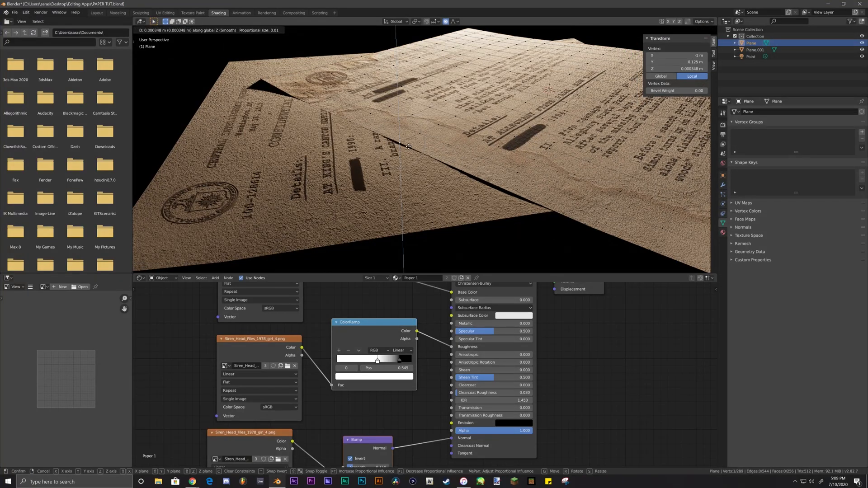
mouse_move(407, 147)
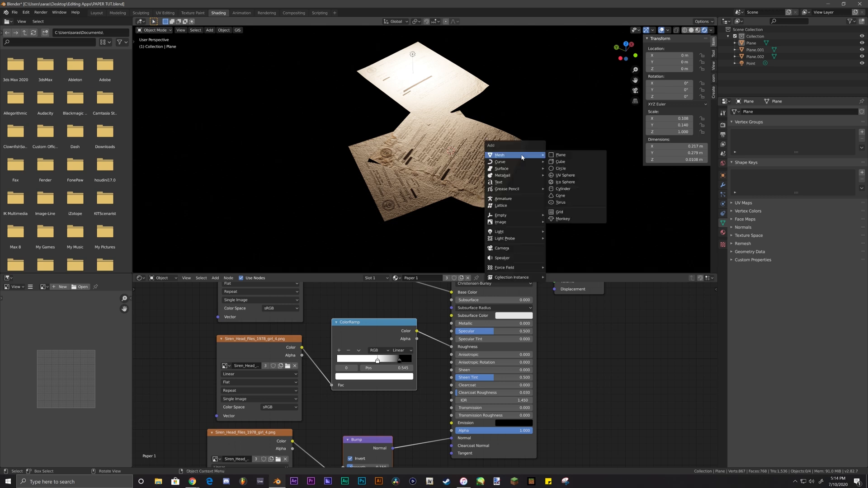
Step: Add a cube around the papers with a Volume Scatter material, density 0.2 and anisotropy 0.644
click(560, 160)
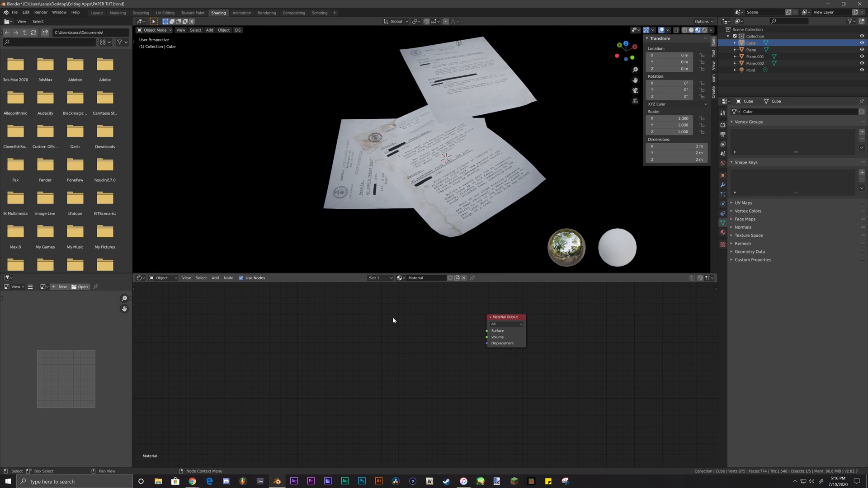
click(216, 277)
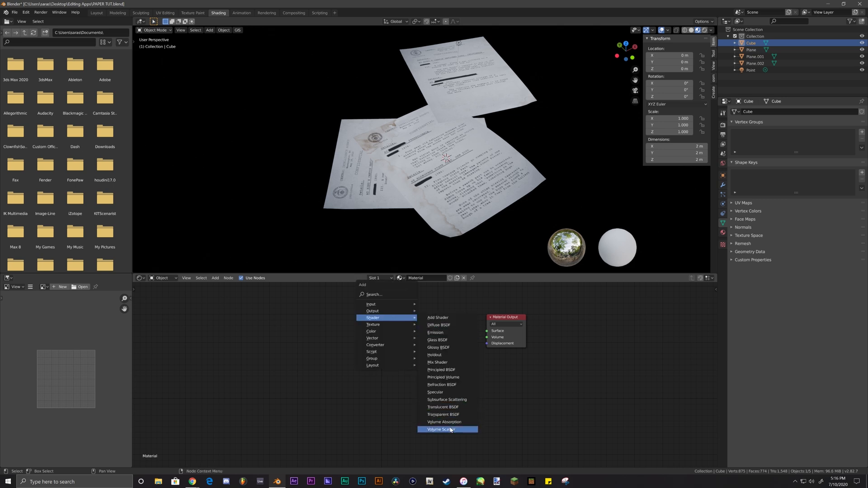
click(440, 429)
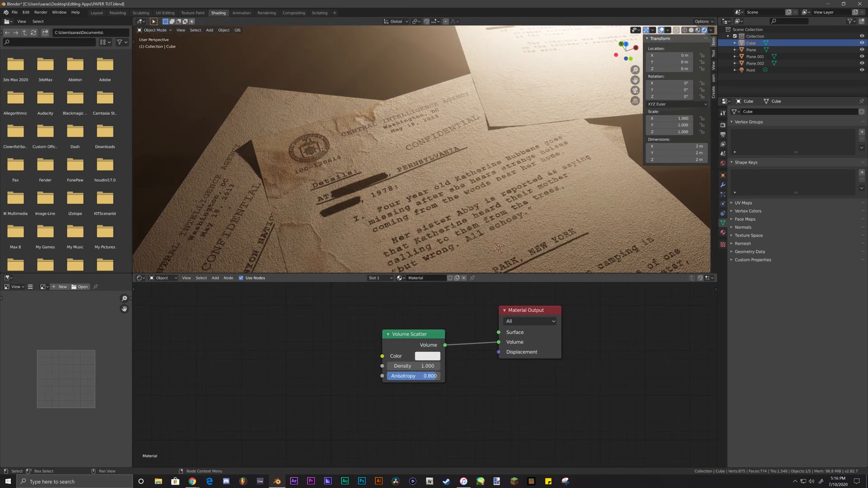
click(414, 366)
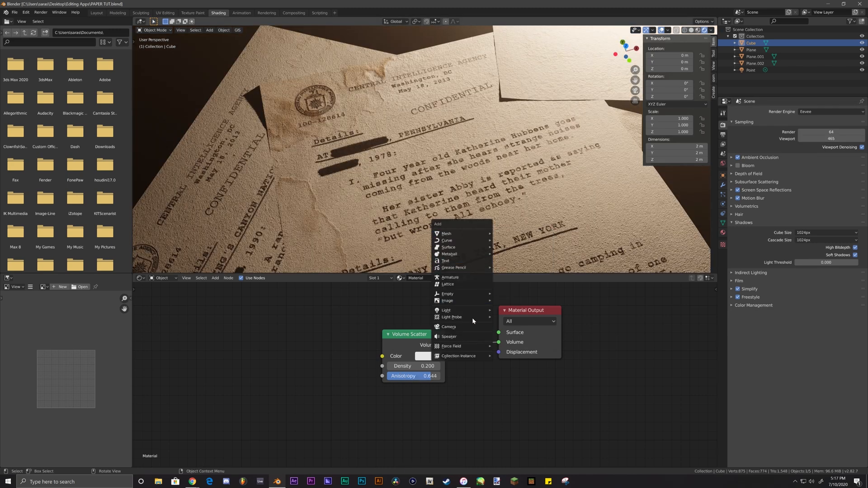
Step: Add a camera, lock it to the view and frame the top confidential page
click(450, 326)
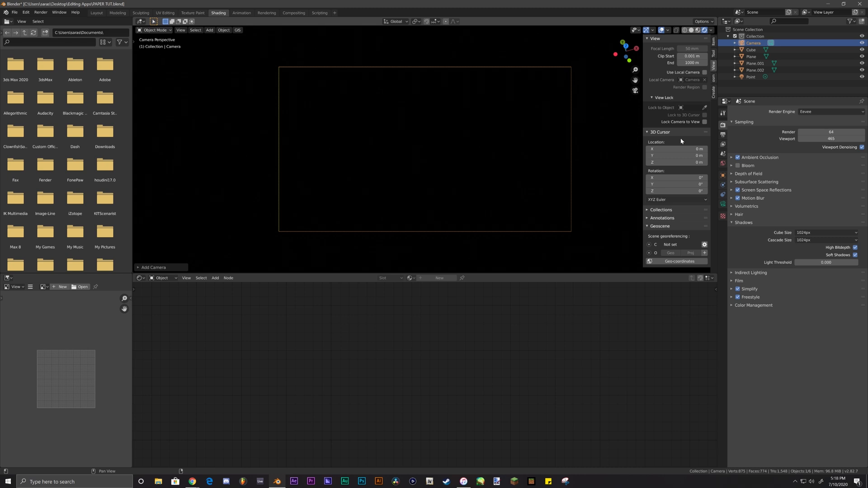
click(705, 122)
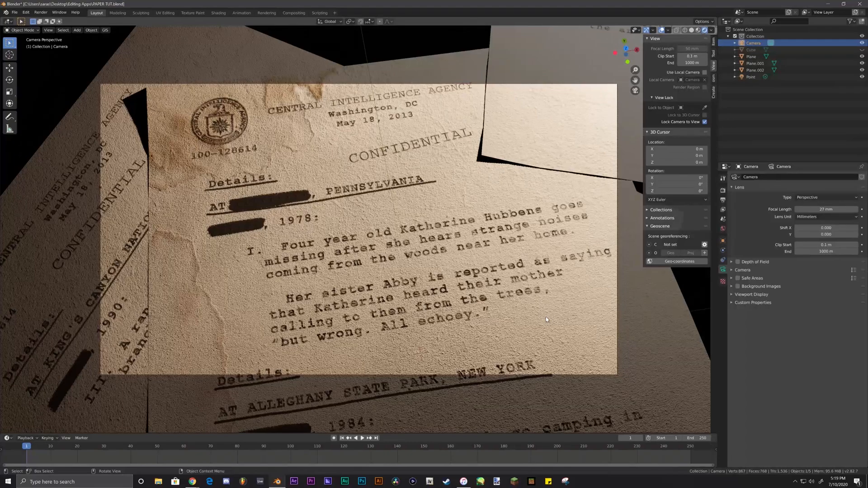
Step: Lower the point light's power and enable a custom cutoff distance of about 0.39 m
click(751, 77)
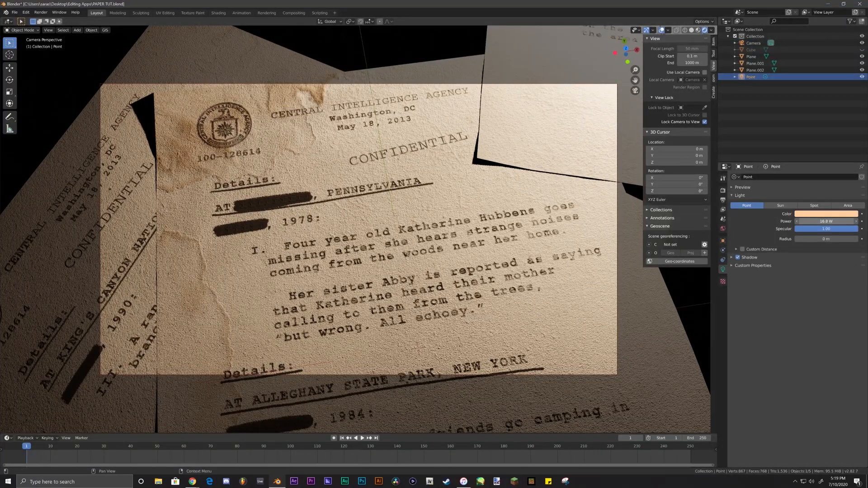
text(1.6)
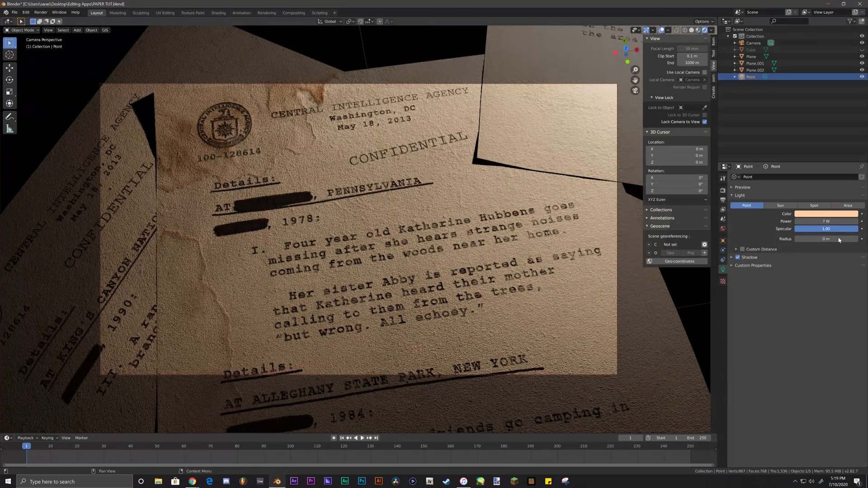
click(742, 250)
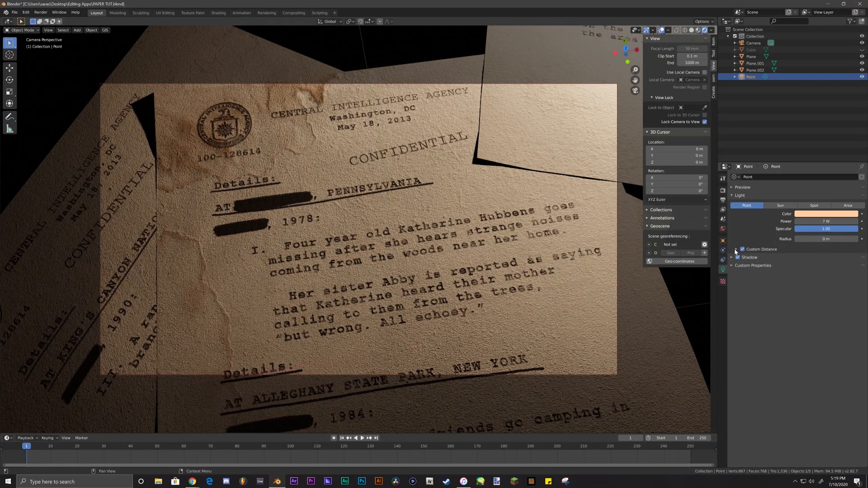
click(741, 249)
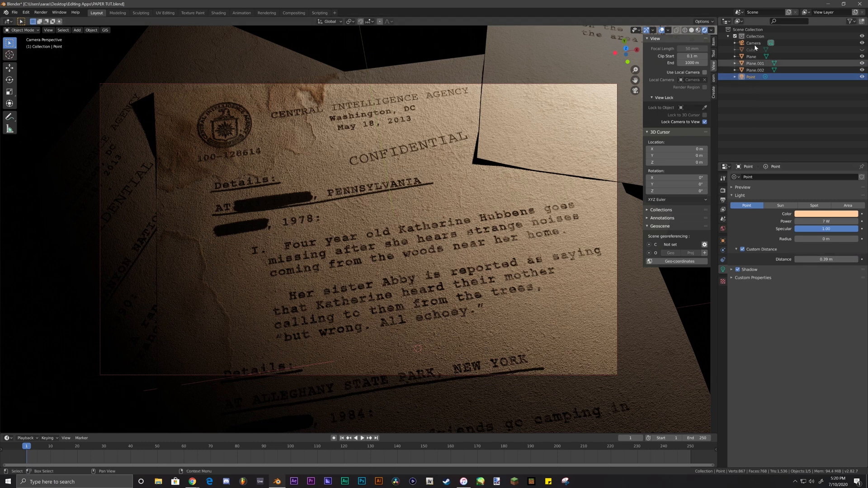
Step: Add an Empty on the paper text and set the camera's depth of field to focus on it
click(753, 42)
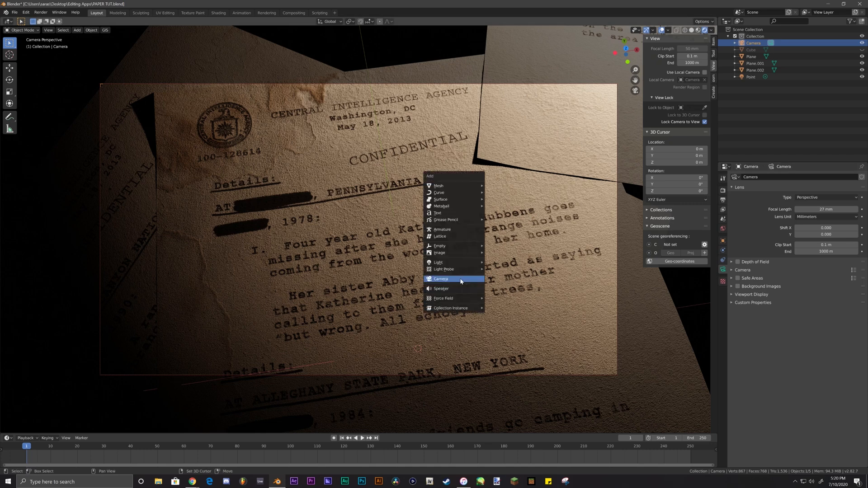
mouse_move(439, 246)
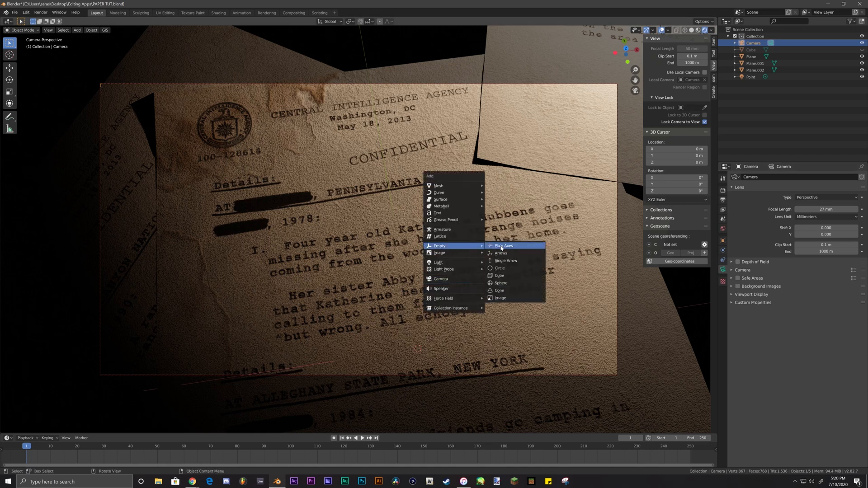
click(503, 246)
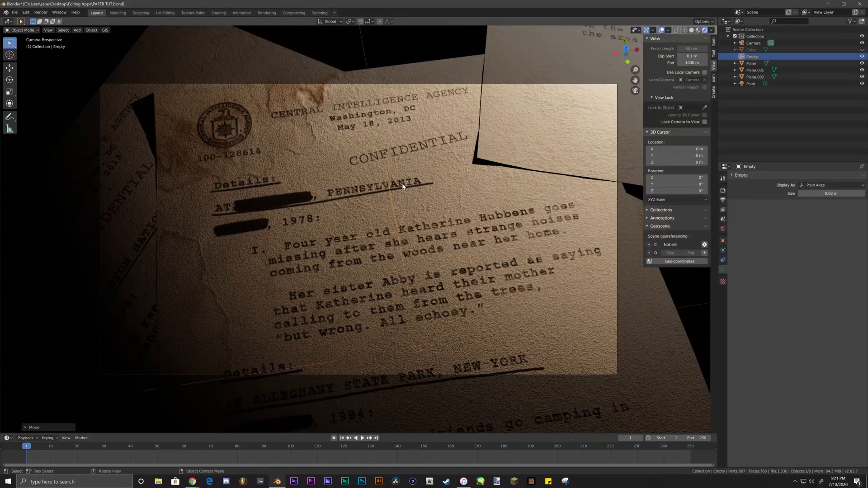
click(753, 44)
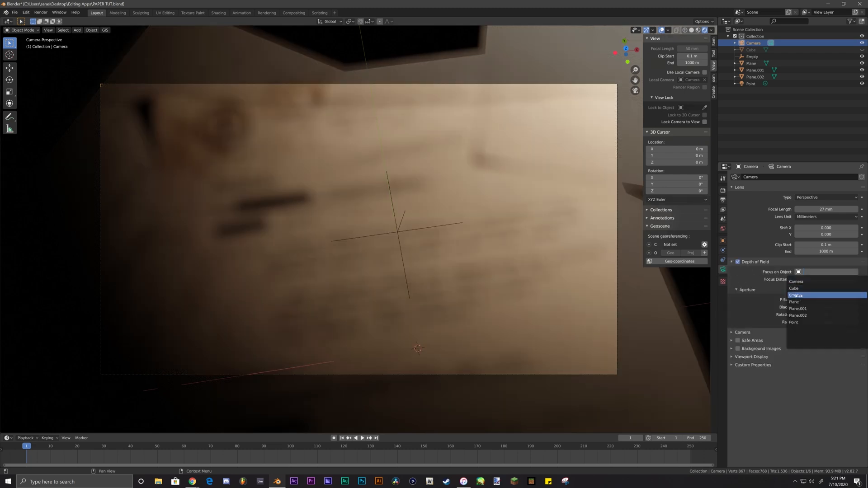
click(796, 295)
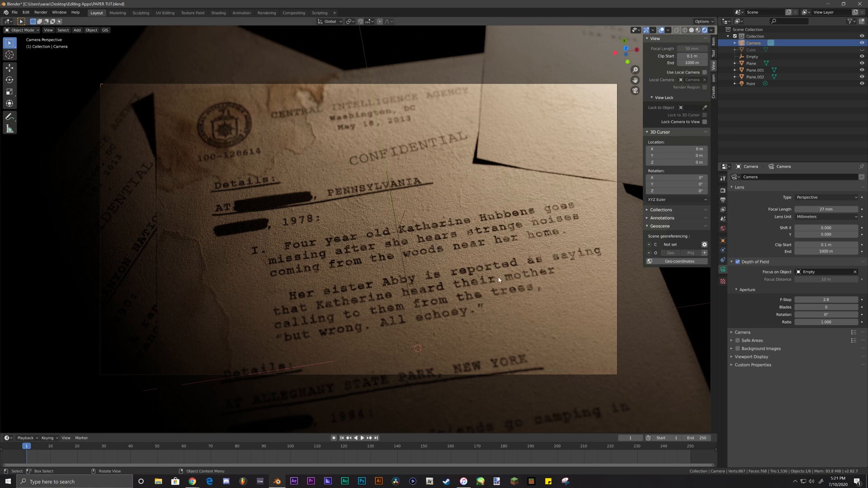
mouse_move(544, 283)
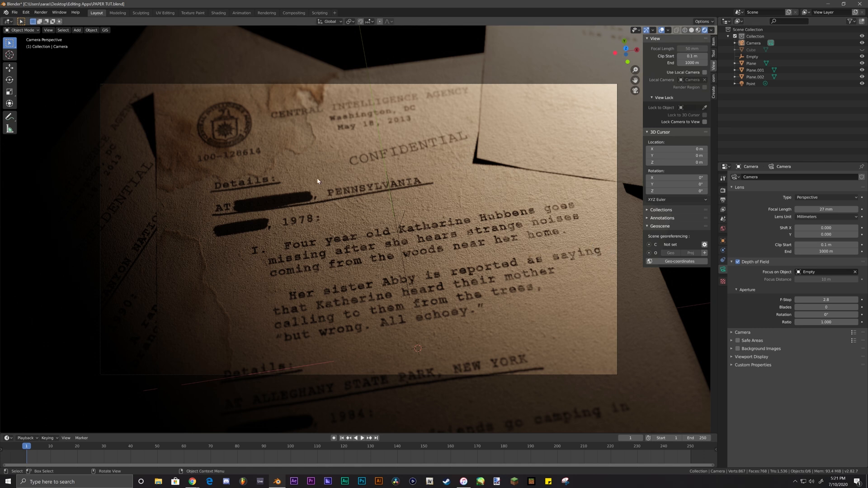
mouse_move(393, 277)
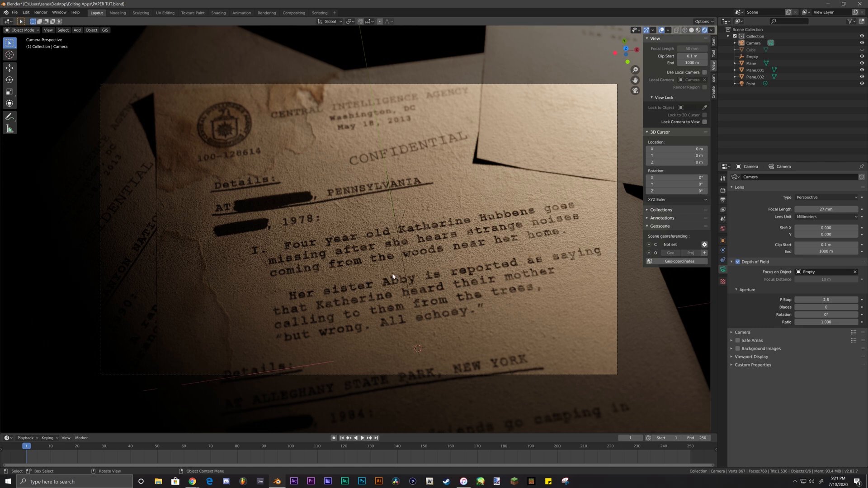
mouse_move(404, 240)
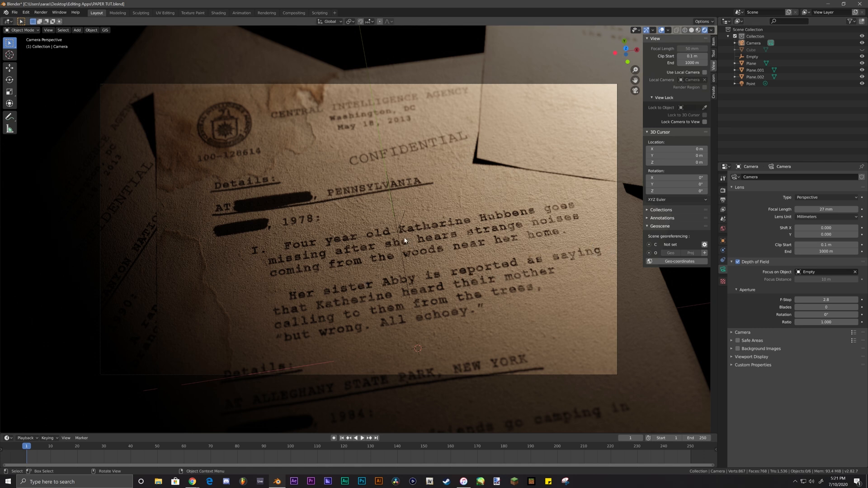
Step: Move the focus Empty along Y and bring the camera closer with Clip Start 0.001 m
click(751, 57)
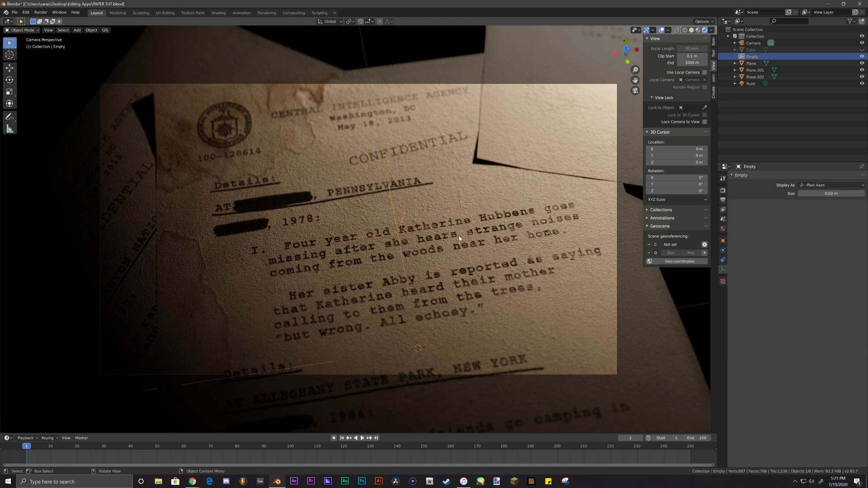
key(g)
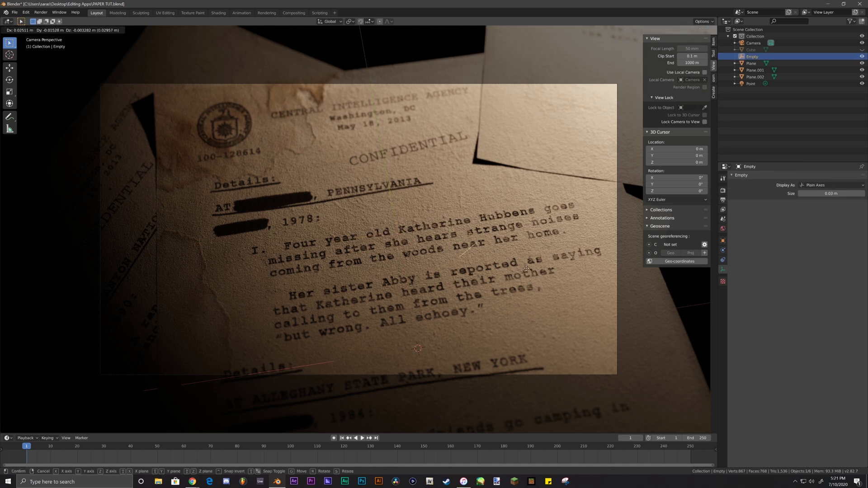
key(y)
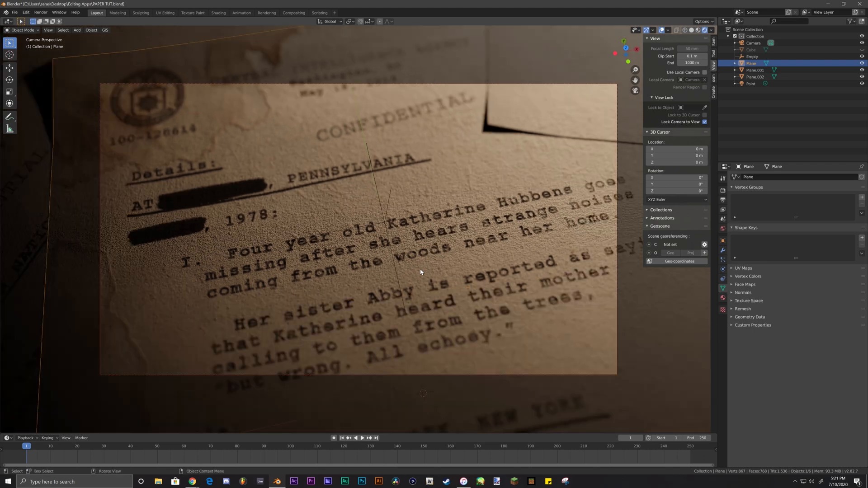
click(754, 42)
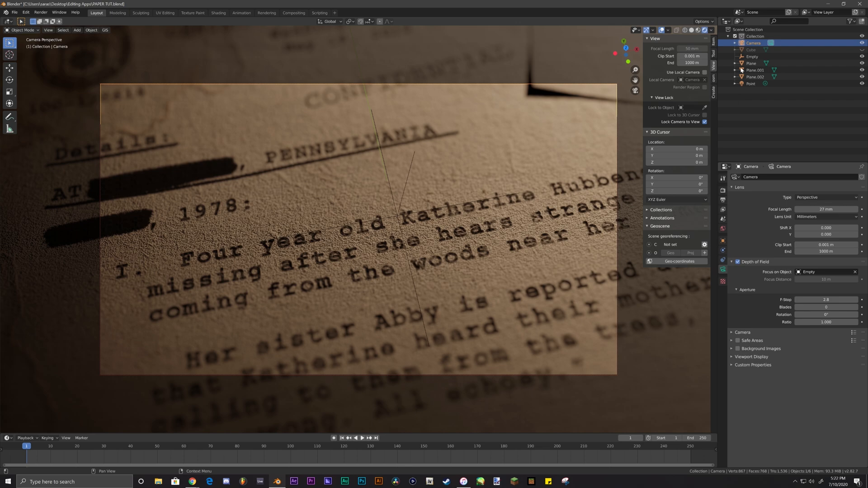
Step: Duplicate a second 19 mm camera on the lower paragraph and add a plain-axes Empty for it
click(751, 83)
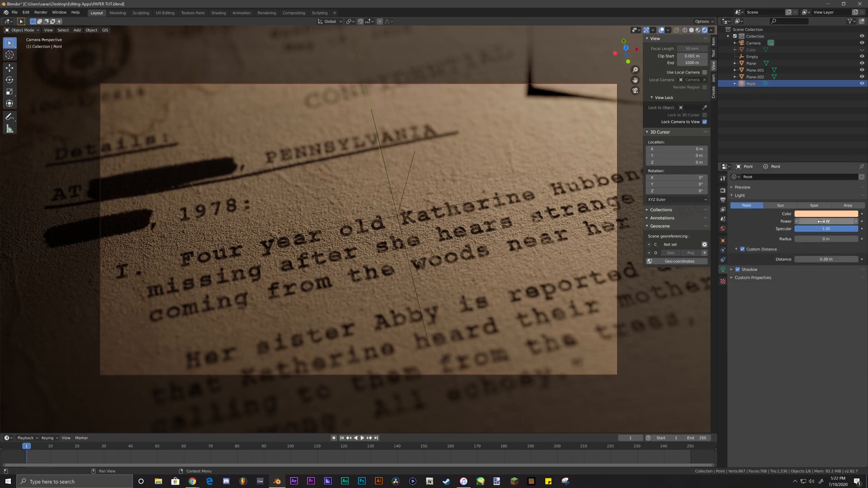
mouse_move(824, 221)
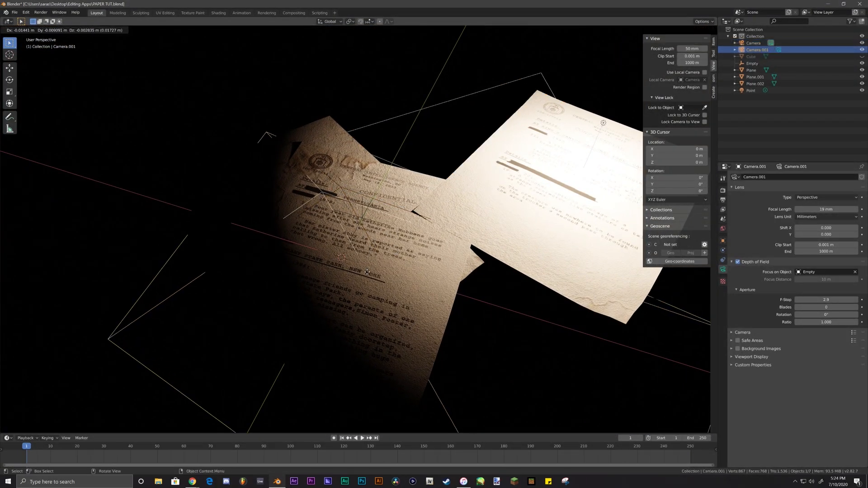
key(shift+d)
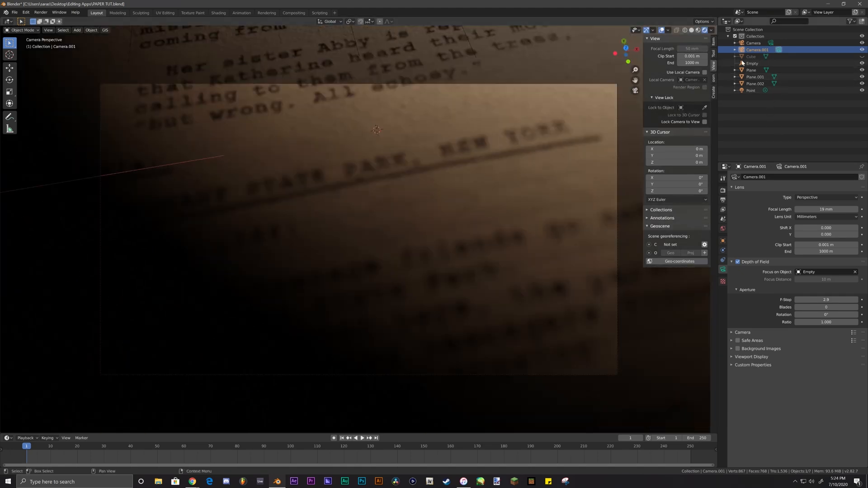
click(758, 50)
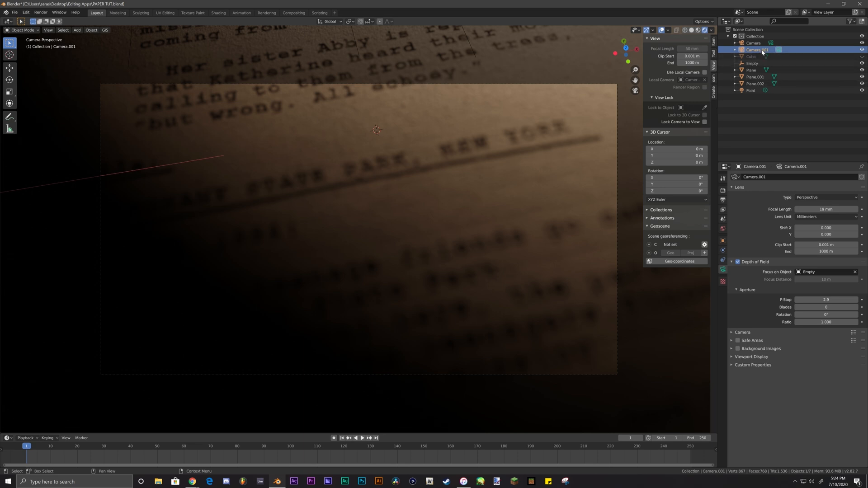
mouse_move(493, 263)
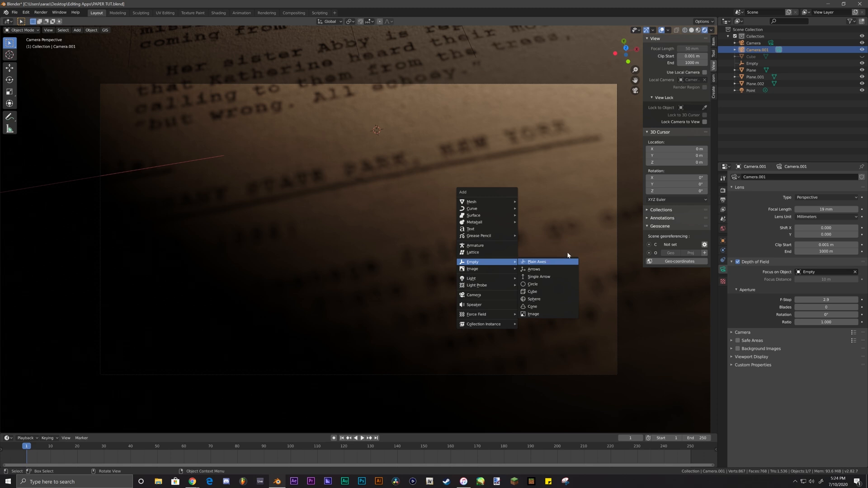
click(536, 262)
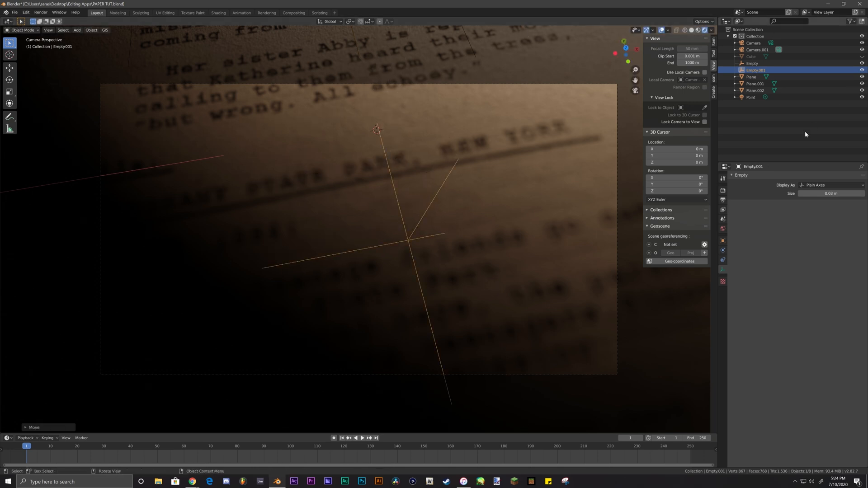
Step: Rename the second camera Camera 2 and focus its depth of field on Empty.001
click(757, 49)
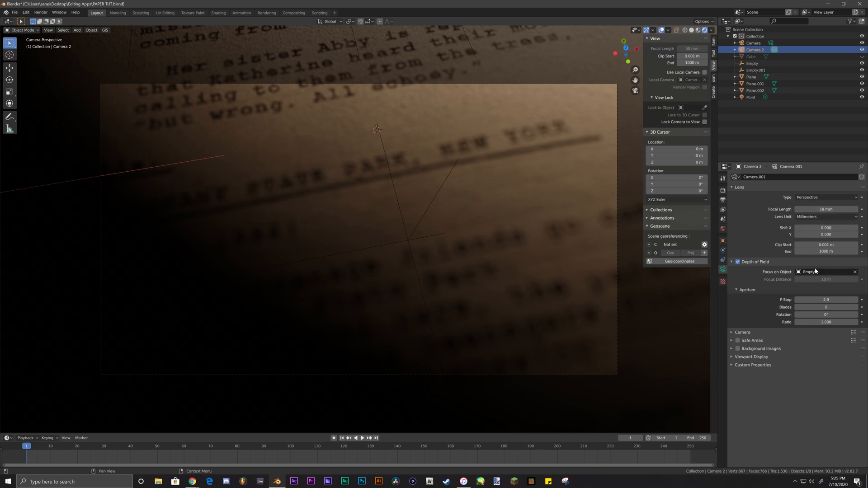
click(824, 271)
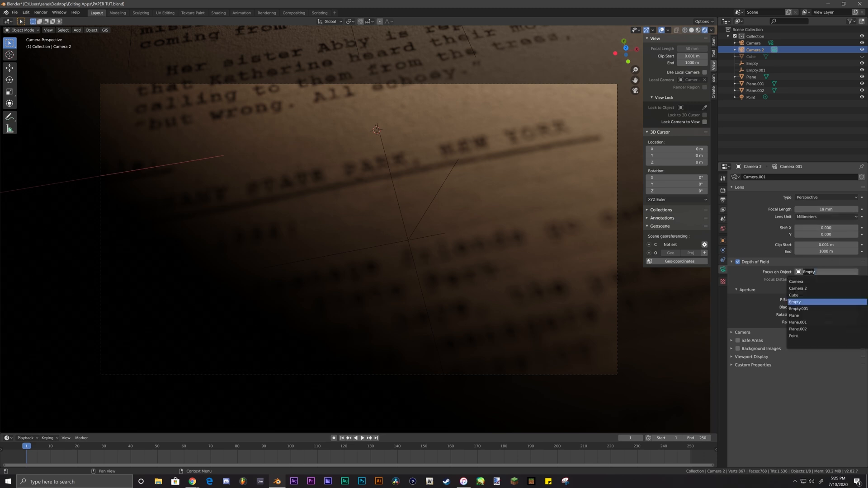
click(798, 309)
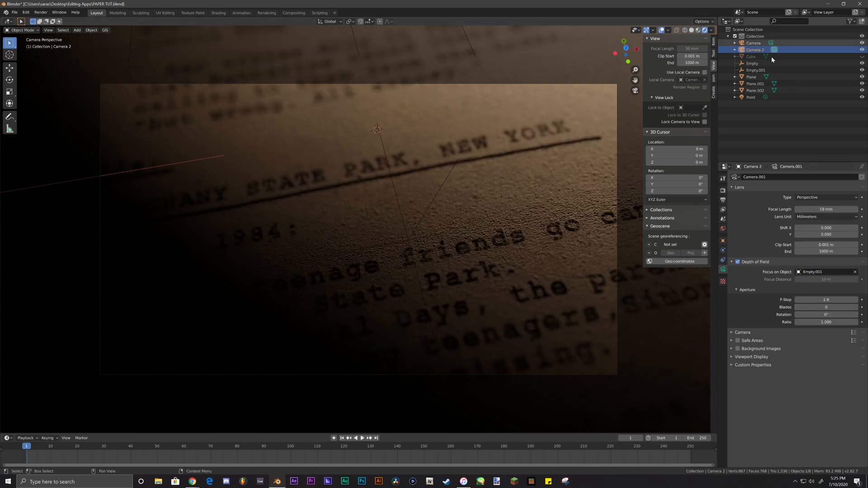
Step: Rename the two focus empties DOF and DOF 2 in the Outliner
click(753, 63)
text(DOF)
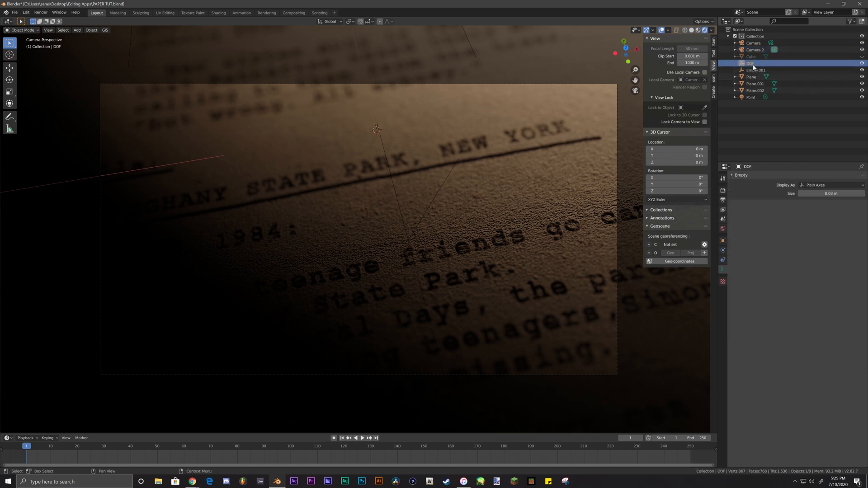
click(756, 69)
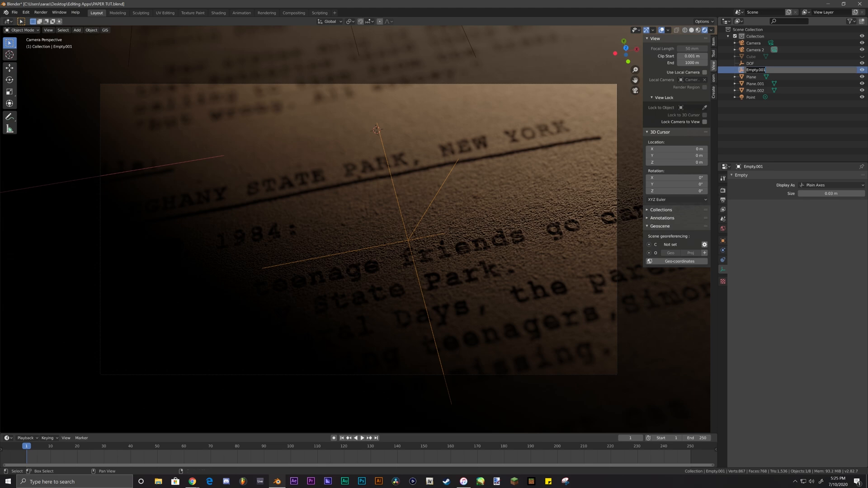
click(750, 96)
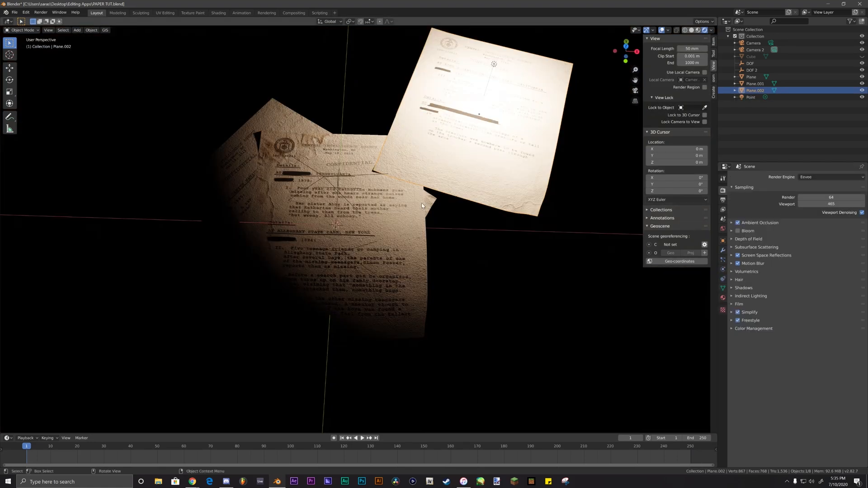
Step: Return to the main camera and render a 1920×1080 PNG test of the close-up
click(753, 42)
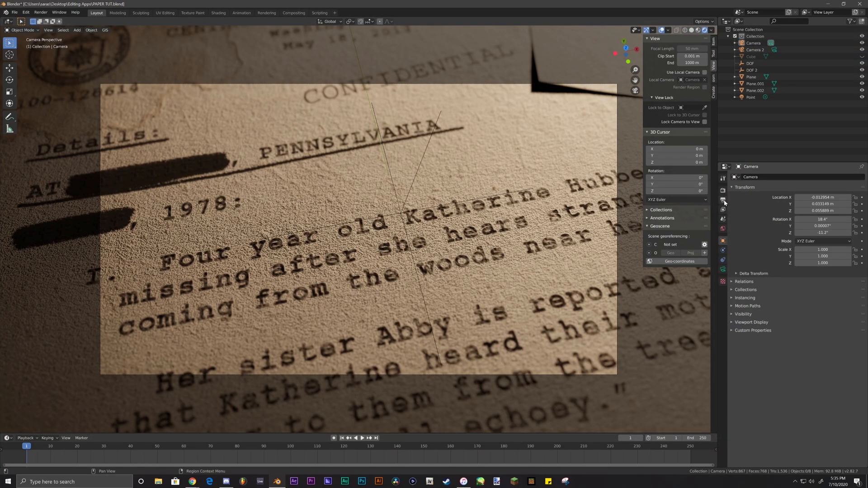
click(723, 201)
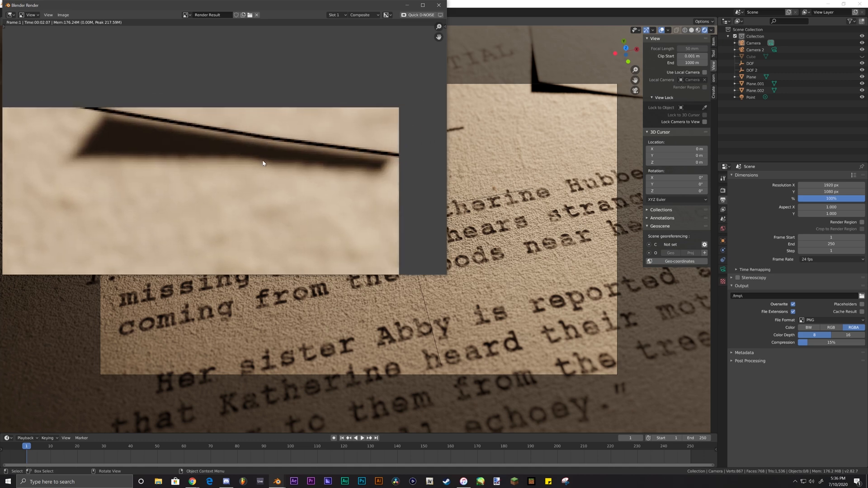
Step: Disable Freestyle in Render Properties and render the paragraph close-up again
click(438, 5)
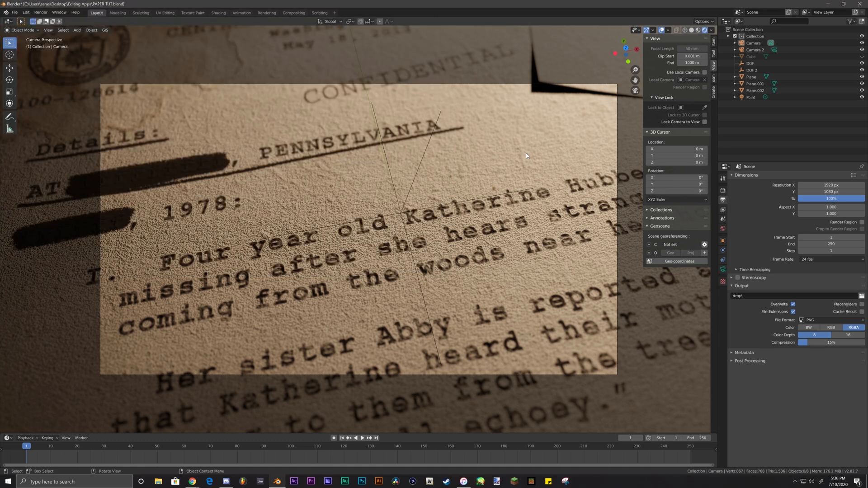
click(724, 188)
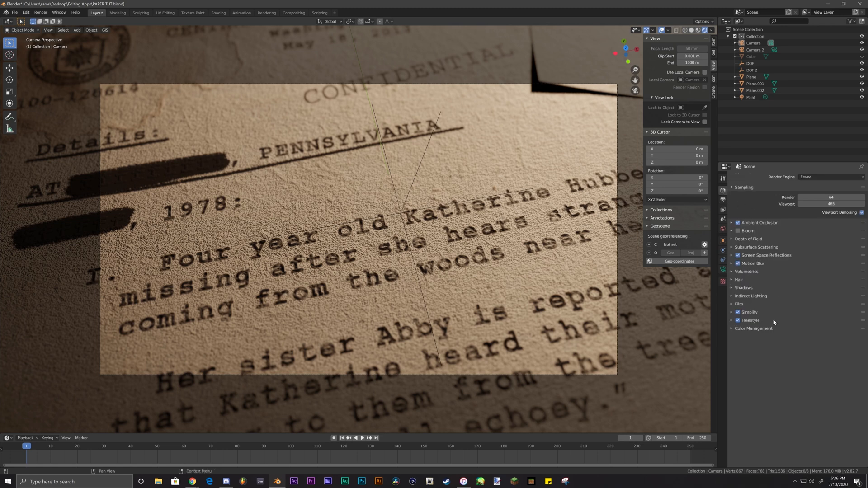
mouse_move(738, 320)
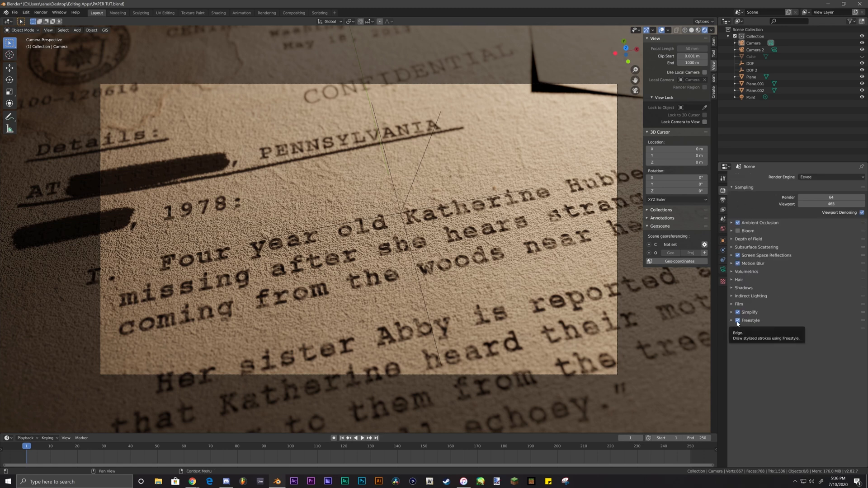
mouse_move(819, 249)
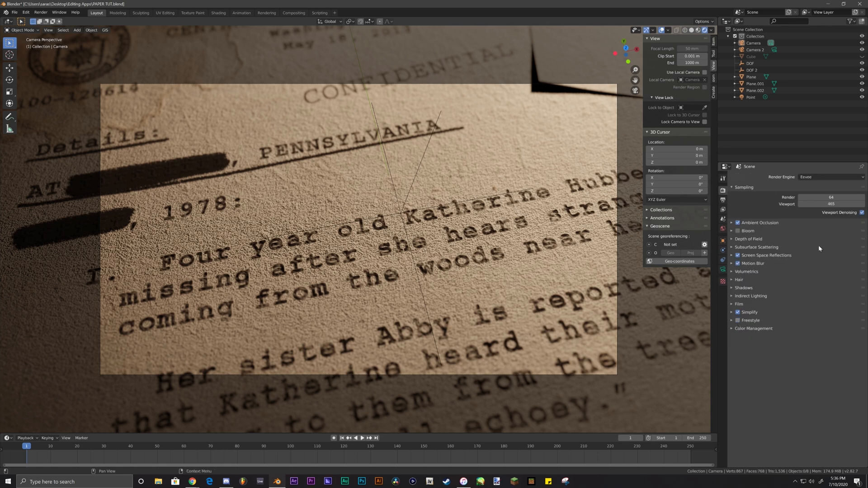
click(41, 11)
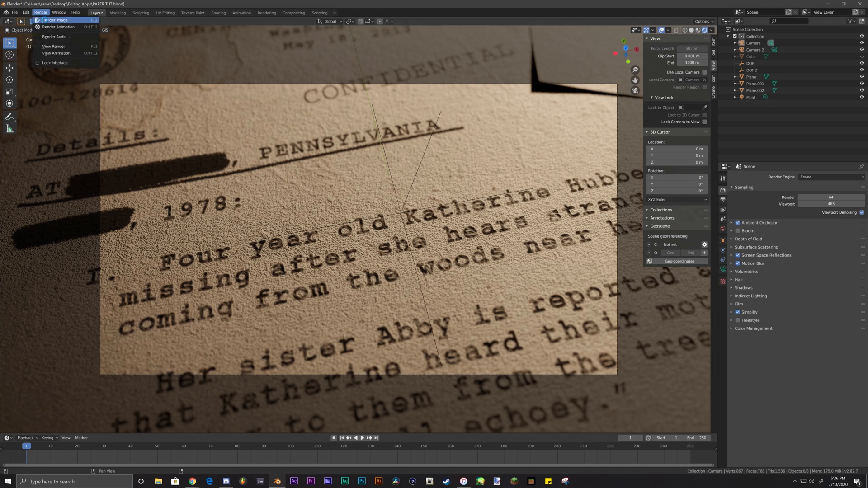
click(57, 20)
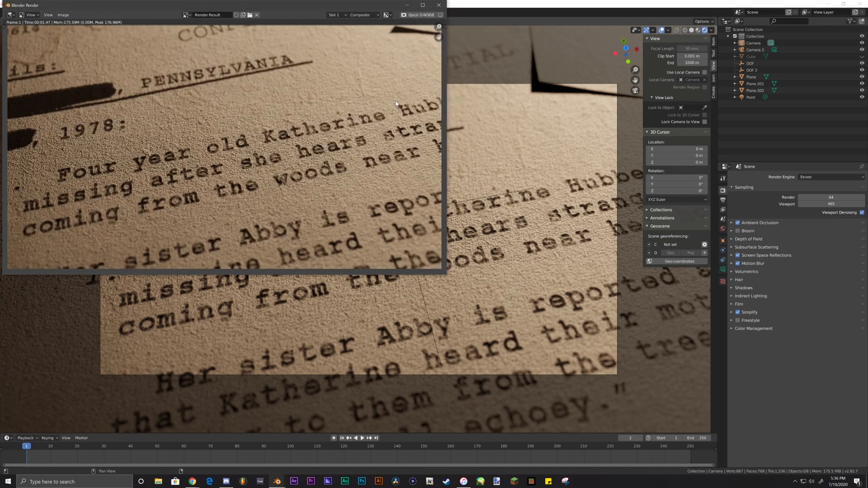
mouse_move(337, 148)
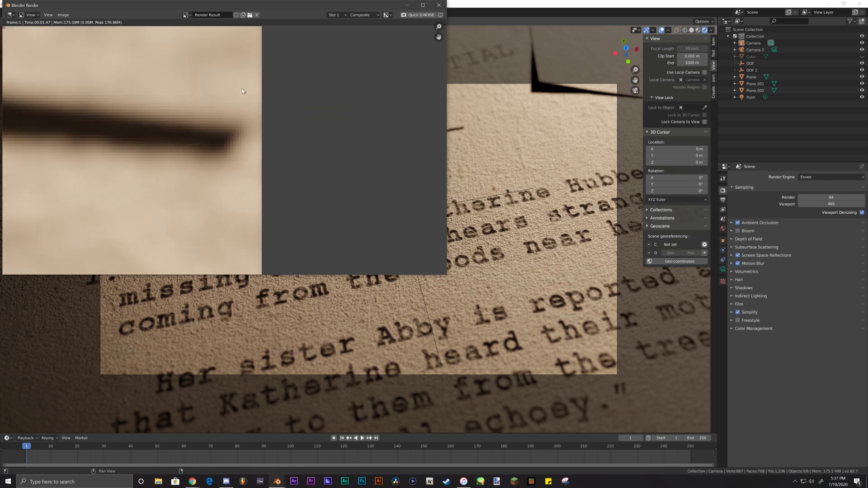
mouse_move(217, 96)
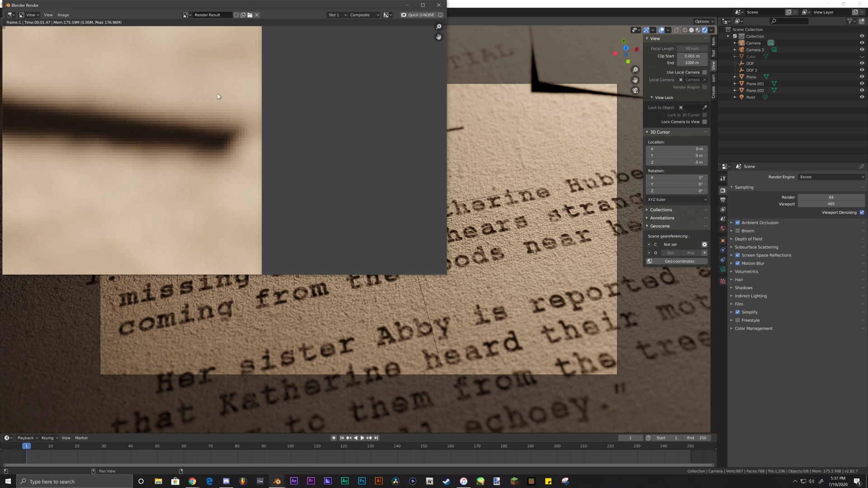
Step: Render a still of the wider shot showing the whole CONFIDENTIAL page and begin saving it as an image
click(439, 5)
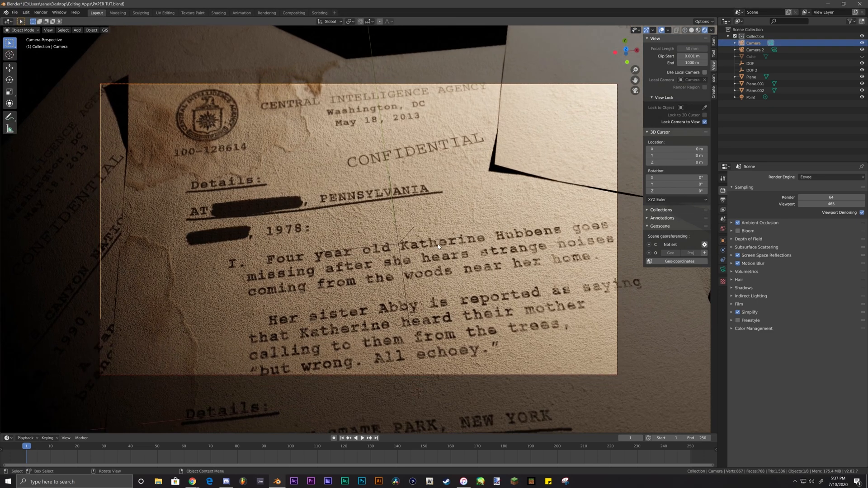
click(40, 11)
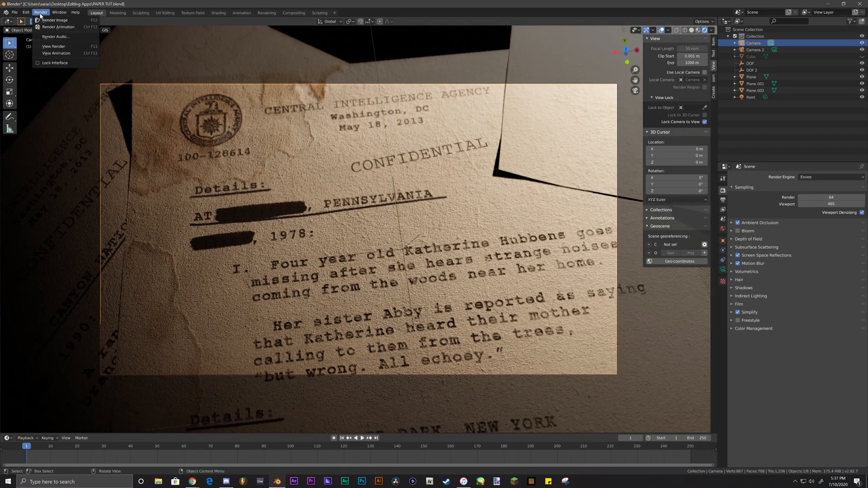
click(54, 20)
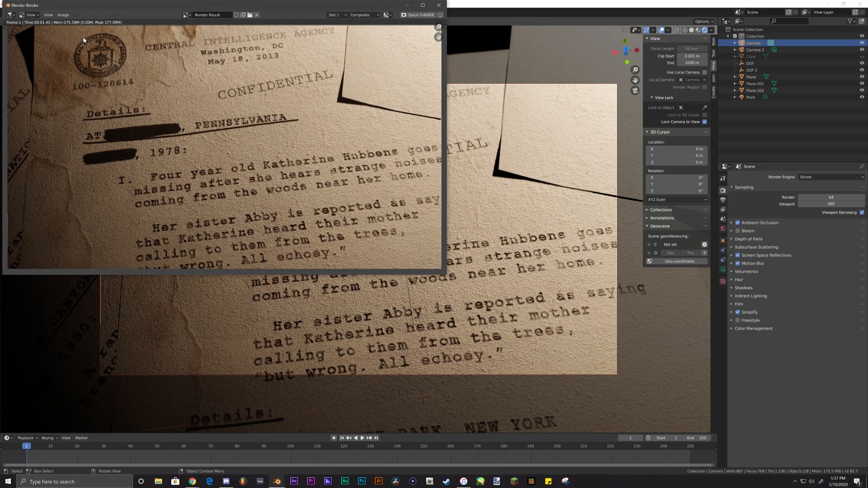
click(63, 15)
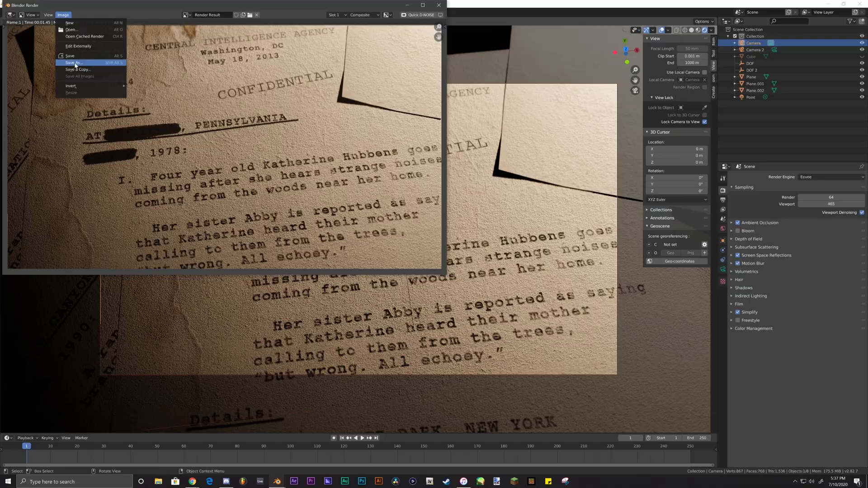